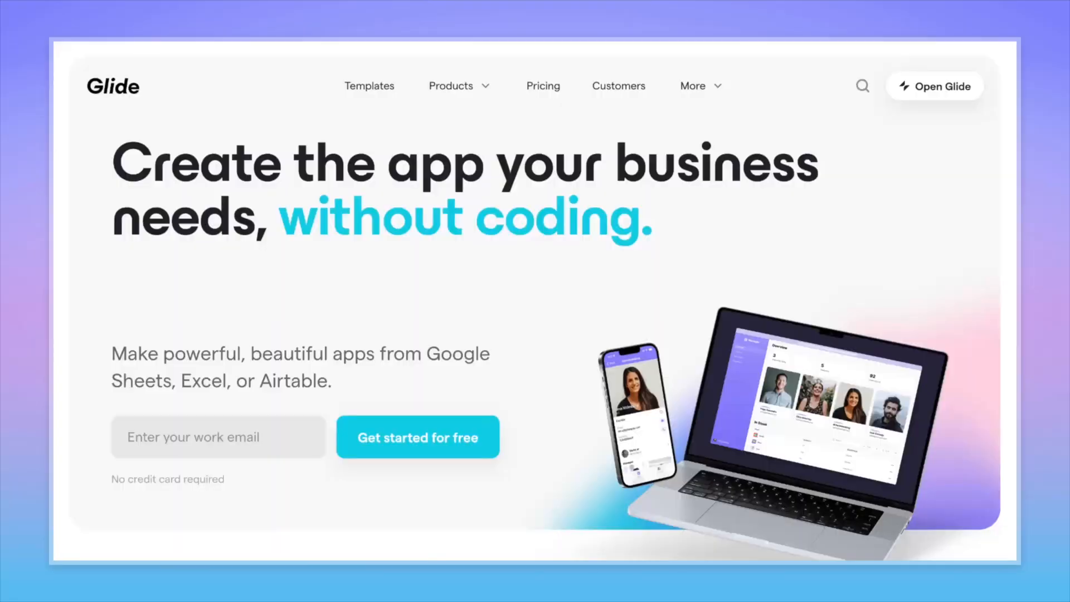
Step: Submit feedback on the Memberstack message: immediate response, rating 3, freelancer hired
{"action": "scroll", "scroll_direction": "down", "scroll_amount": 3}
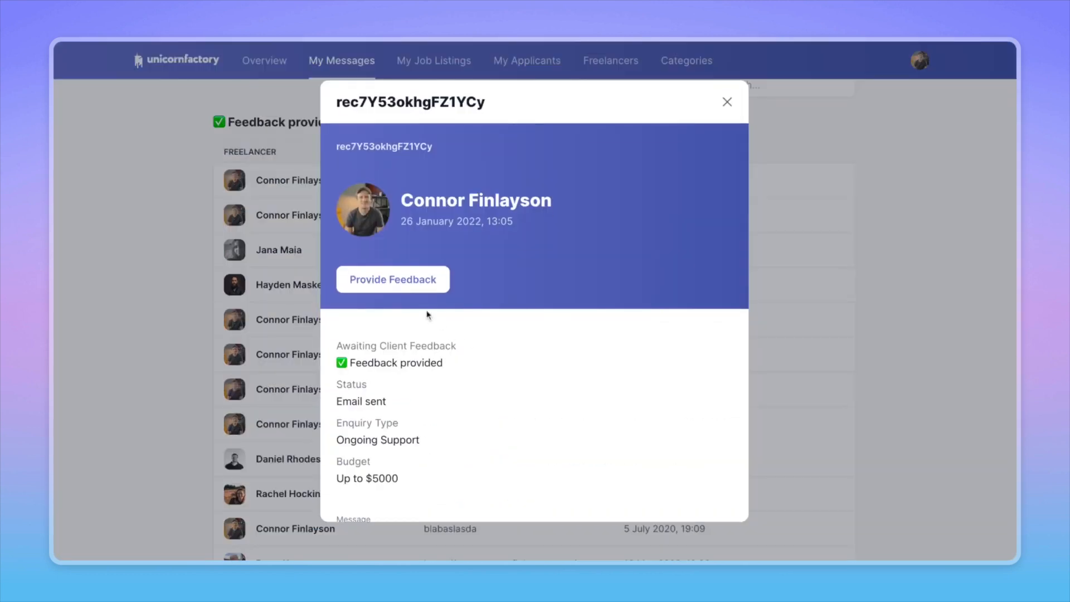
{"action": "left_click", "coordinate": [393, 278]}
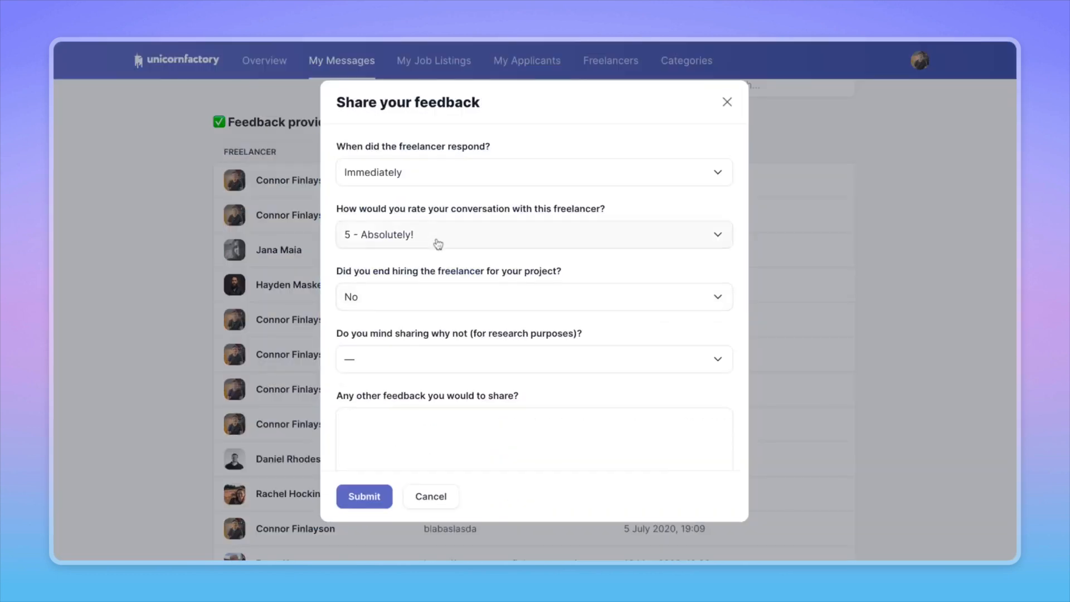
{"action": "left_click", "coordinate": [533, 234]}
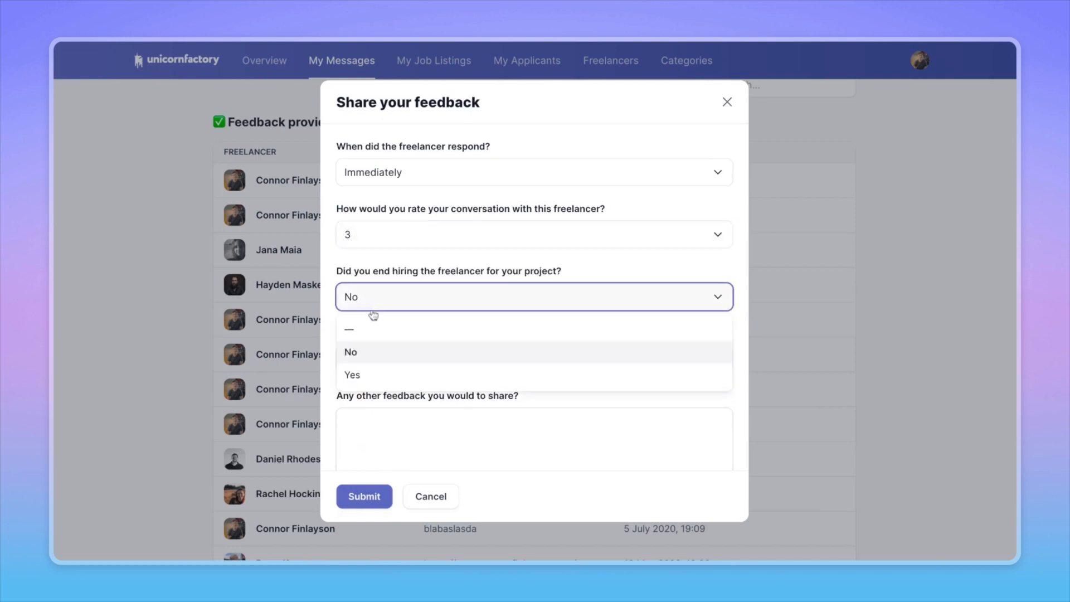
{"action": "left_click", "coordinate": [352, 375]}
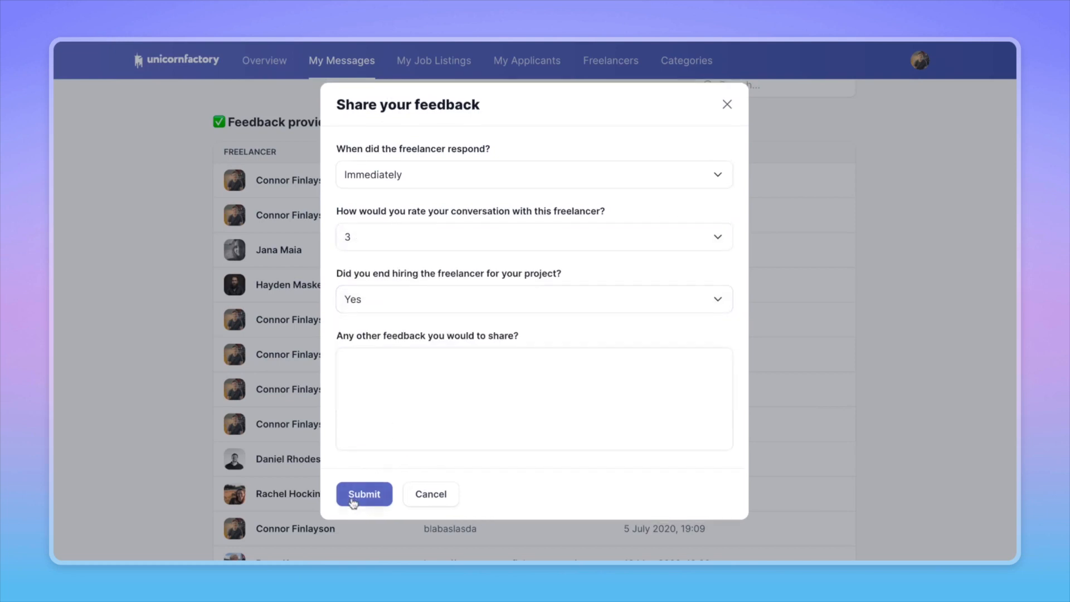
{"action": "left_click", "coordinate": [363, 494]}
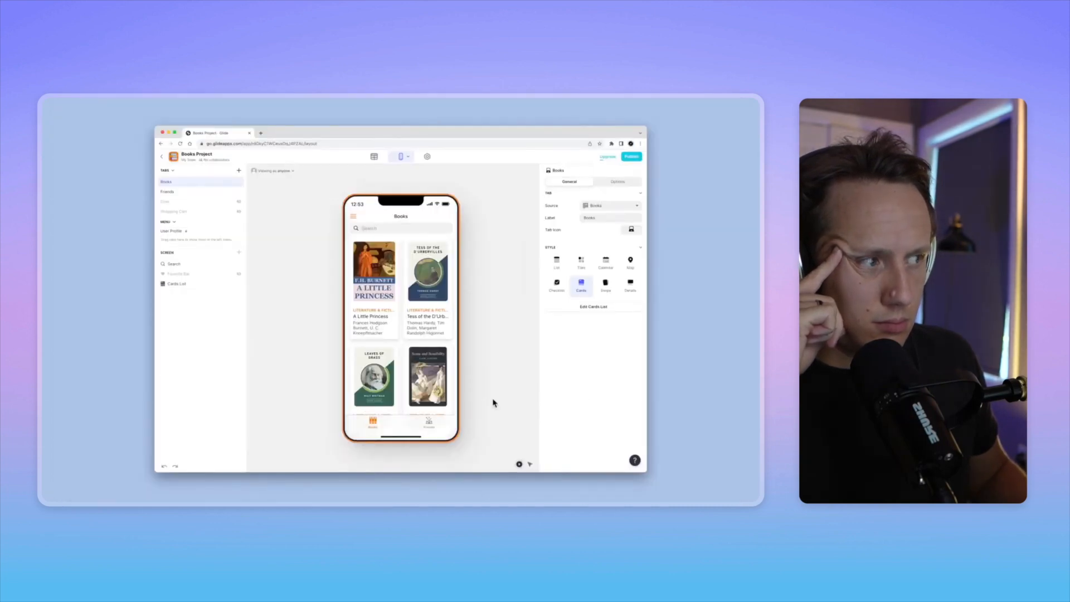
Step: Show the Friends tab in the preview, listing team members with their emails
{"action": "left_click", "coordinate": [167, 191]}
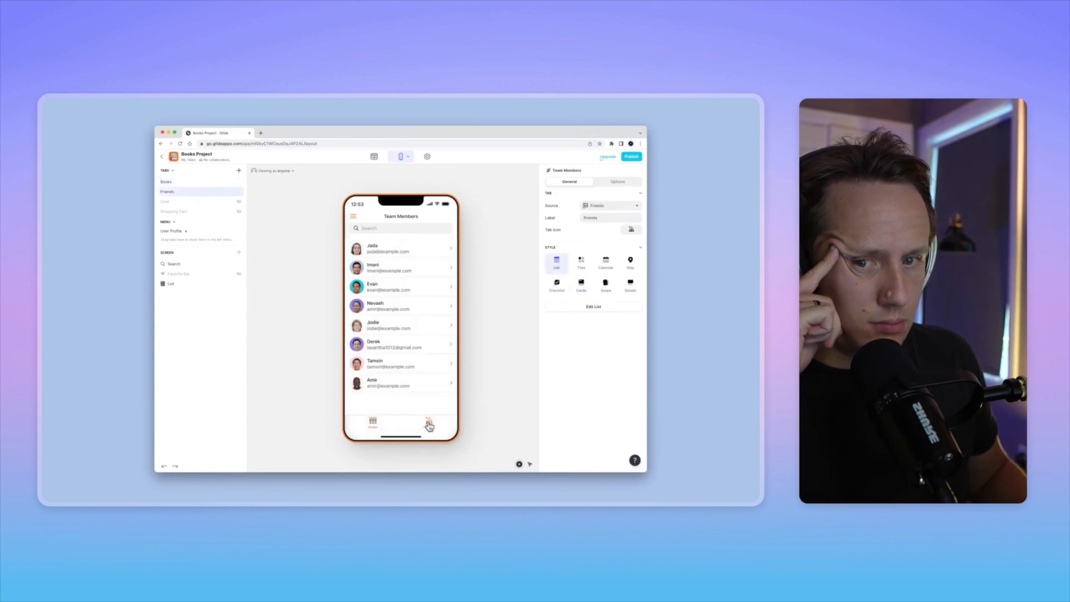
{"action": "left_click", "coordinate": [400, 363]}
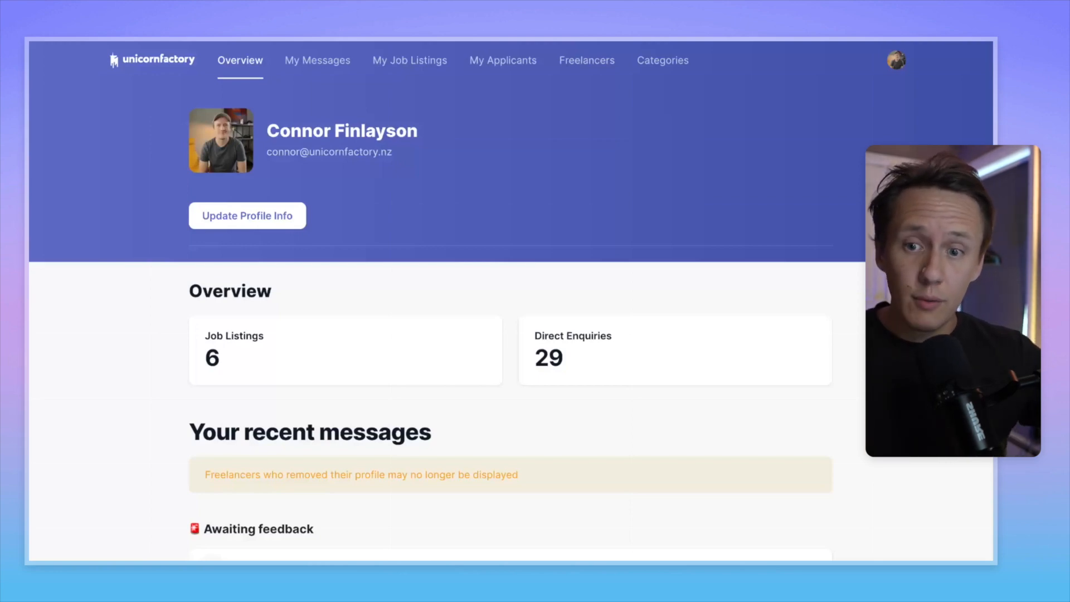
Step: Review the Overview's messages, job listings and intro requests, then go to My Messages
{"action": "scroll", "scroll_direction": "down", "scroll_amount": 3}
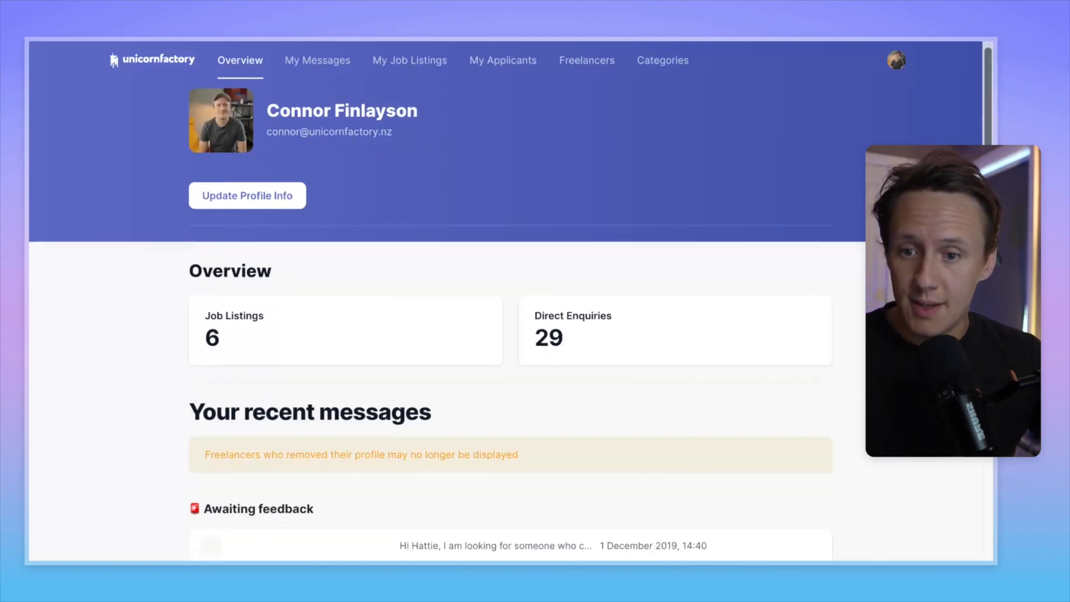
{"action": "scroll", "scroll_direction": "down", "scroll_amount": 3}
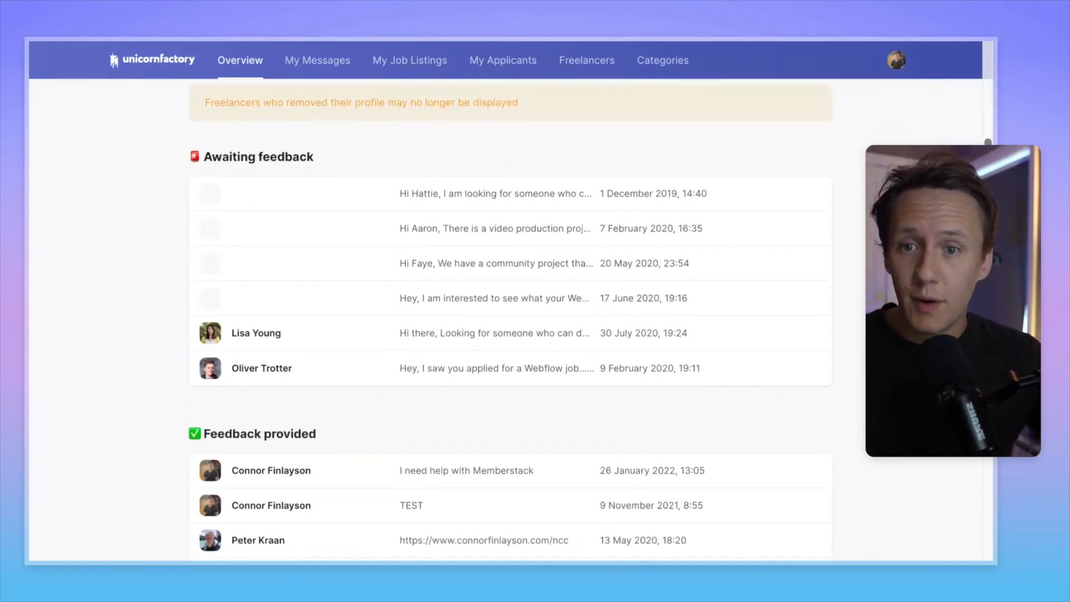
{"action": "scroll", "scroll_direction": "down", "scroll_amount": 3}
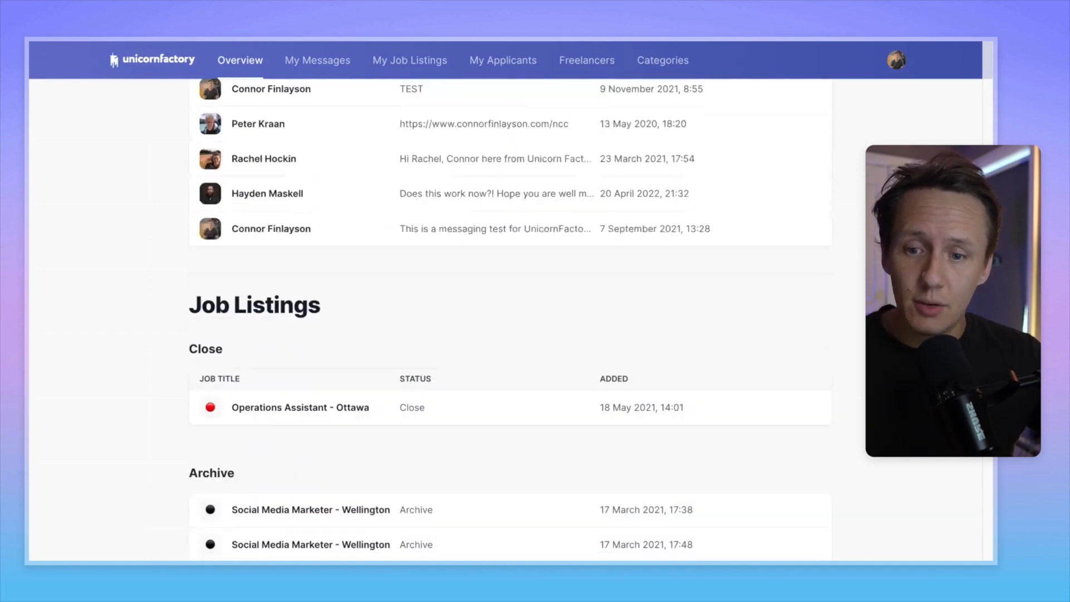
{"action": "scroll", "scroll_direction": "down", "scroll_amount": 3}
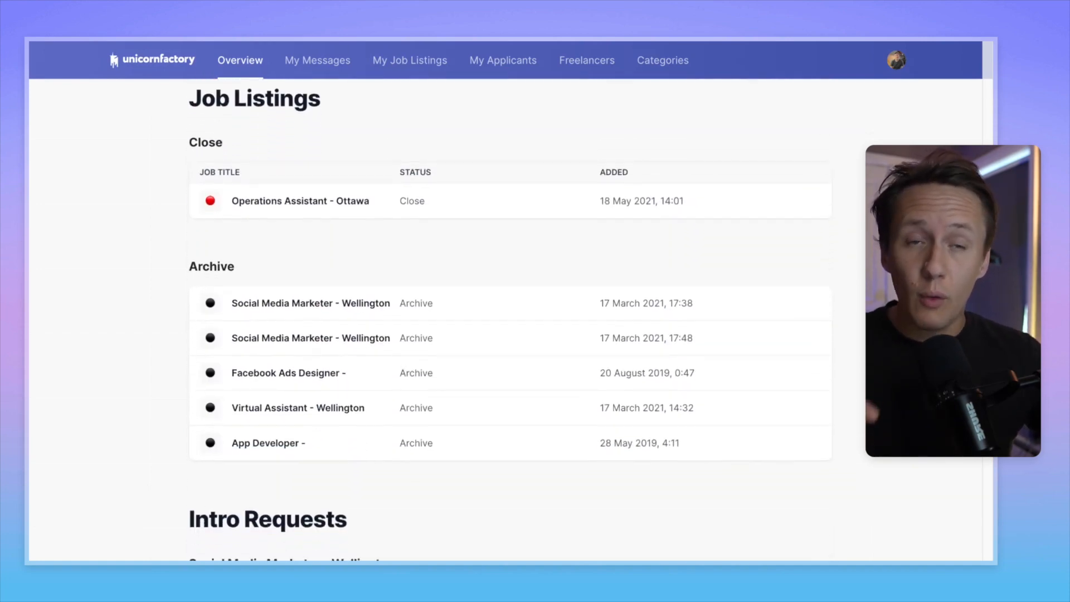
{"action": "scroll", "scroll_direction": "down", "scroll_amount": 3}
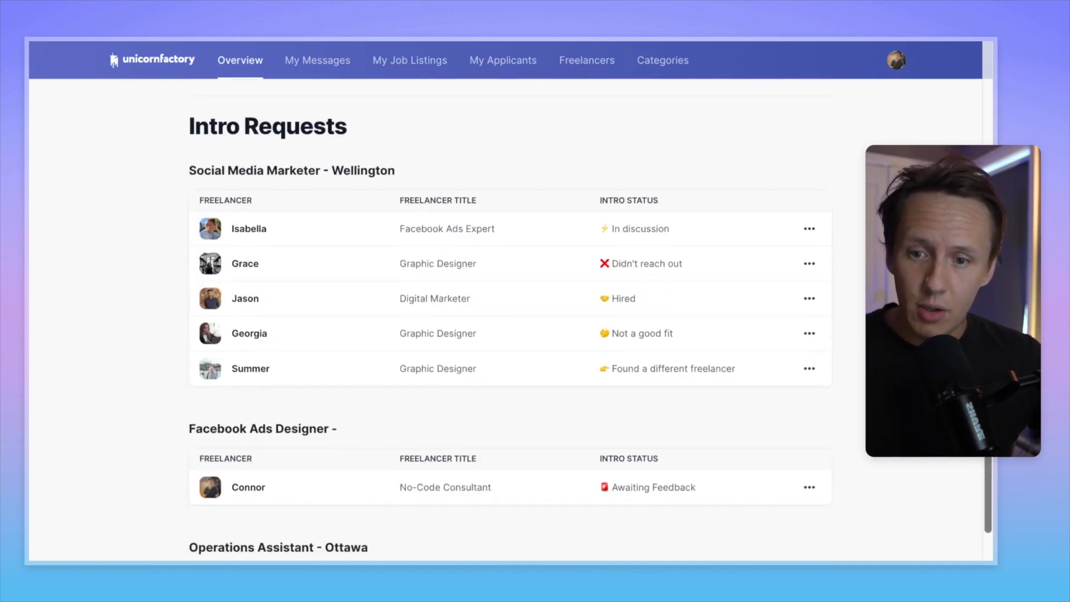
{"action": "scroll", "scroll_direction": "down", "scroll_amount": 3}
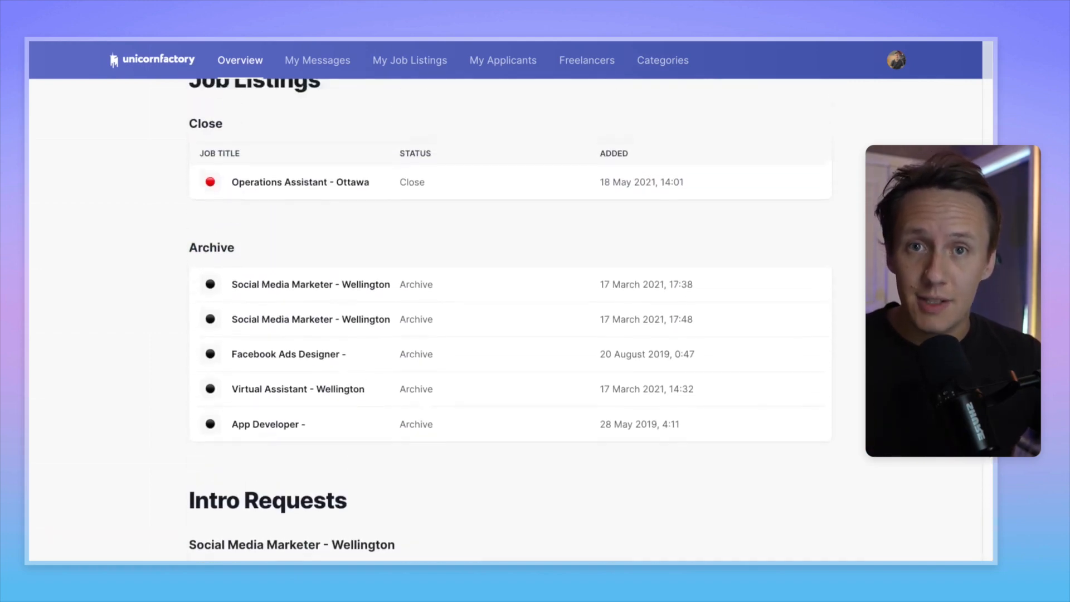
{"action": "left_click", "coordinate": [315, 60]}
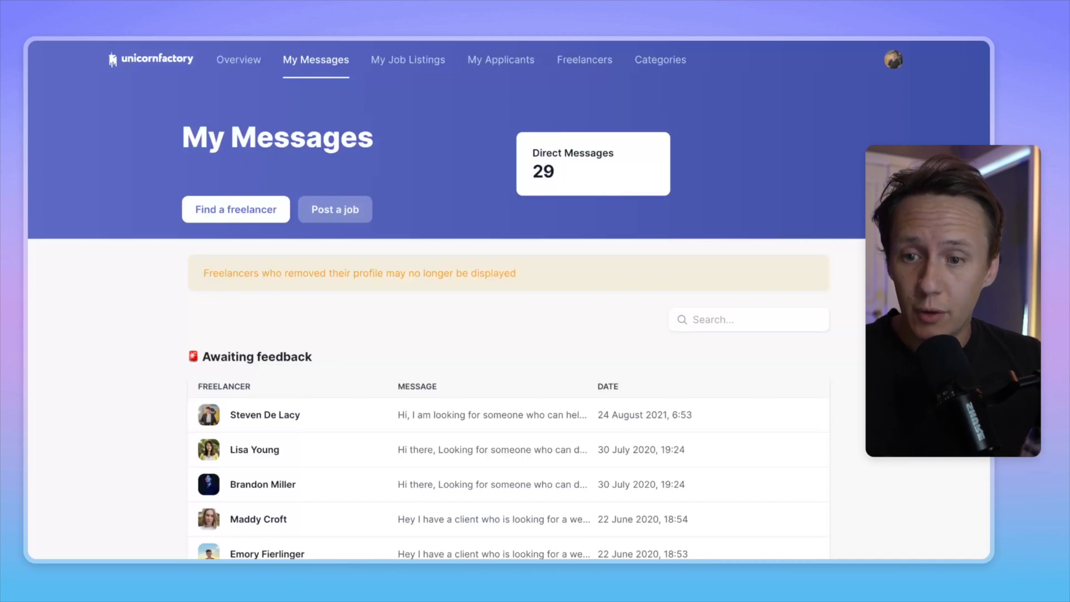
Step: Locate the August 2019 paid-advertising enquiry and start its feedback form
{"action": "scroll", "scroll_direction": "down", "scroll_amount": 3}
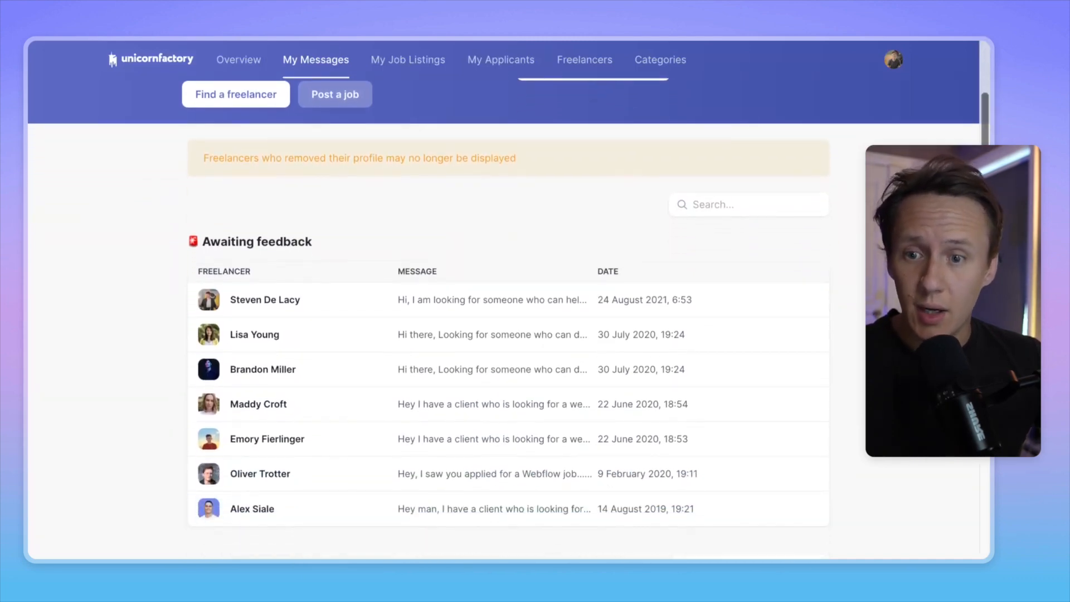
{"action": "scroll", "scroll_direction": "down", "scroll_amount": 3}
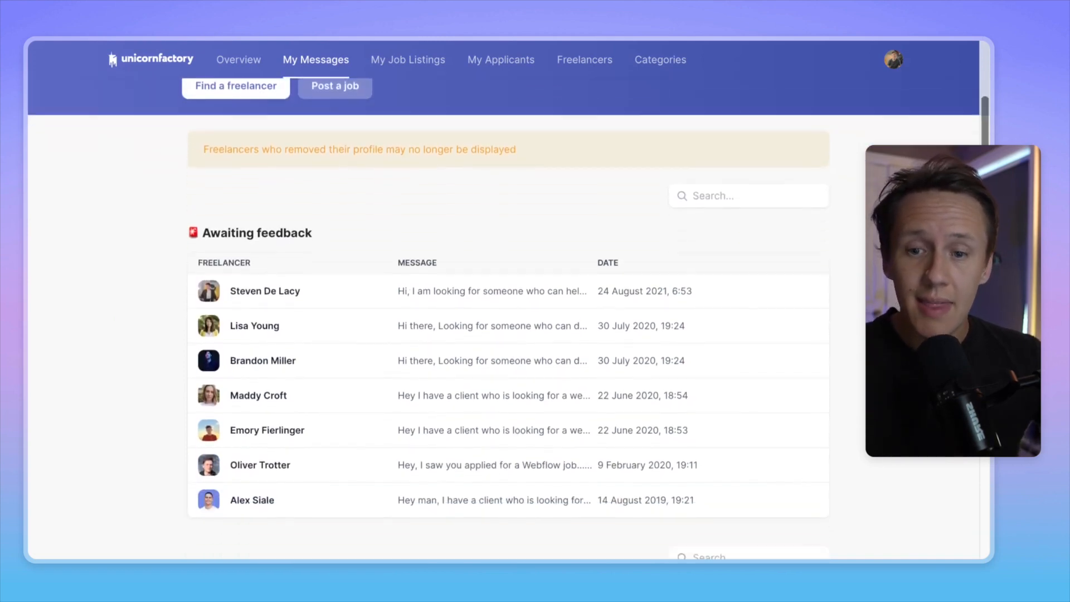
{"action": "scroll", "scroll_direction": "down", "scroll_amount": 3}
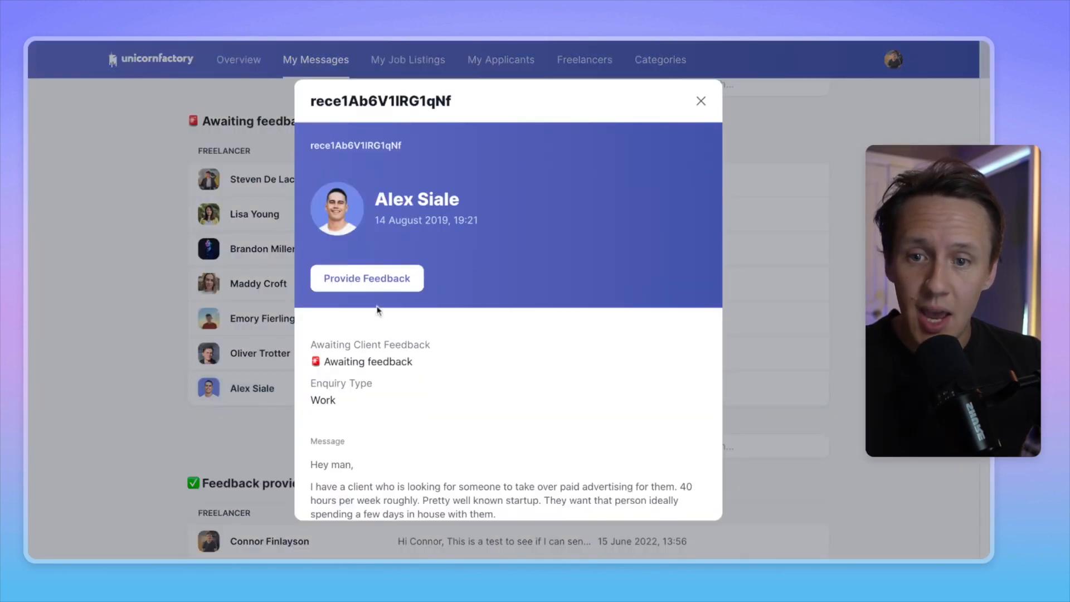
{"action": "left_click", "coordinate": [367, 278]}
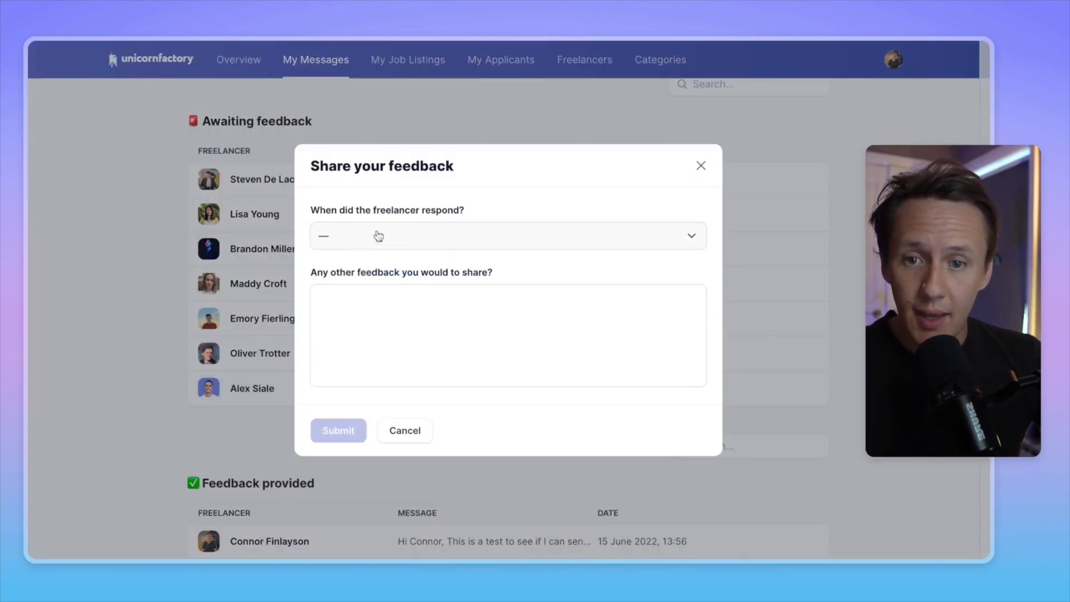
Step: Record feedback: responded Immediately, rated 5 - Absolutely!, hired Yes, and return to the list
{"action": "left_click", "coordinate": [507, 235]}
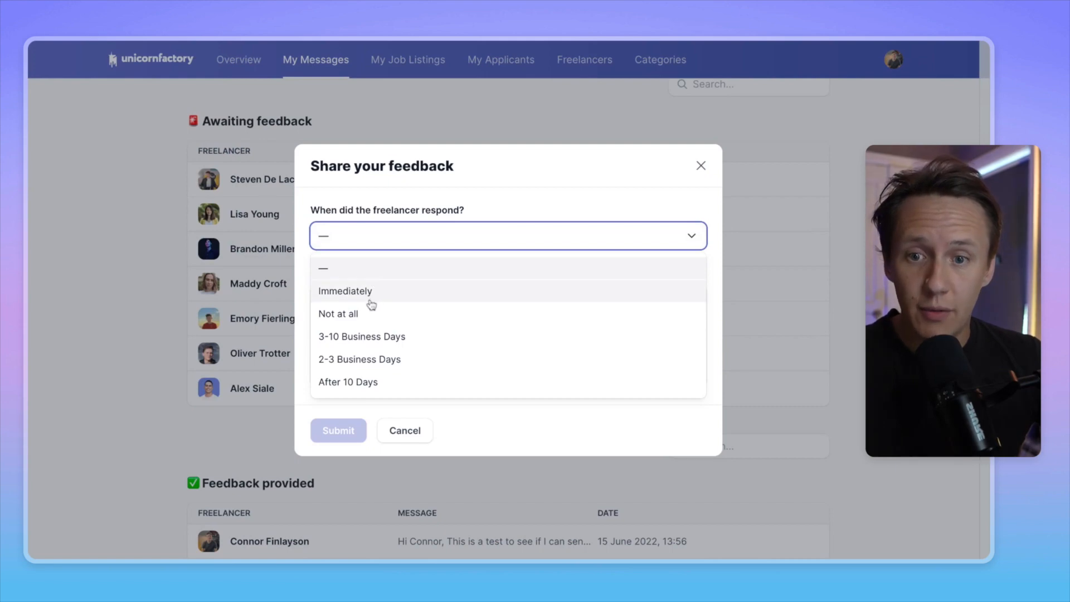
{"action": "left_click", "coordinate": [345, 291]}
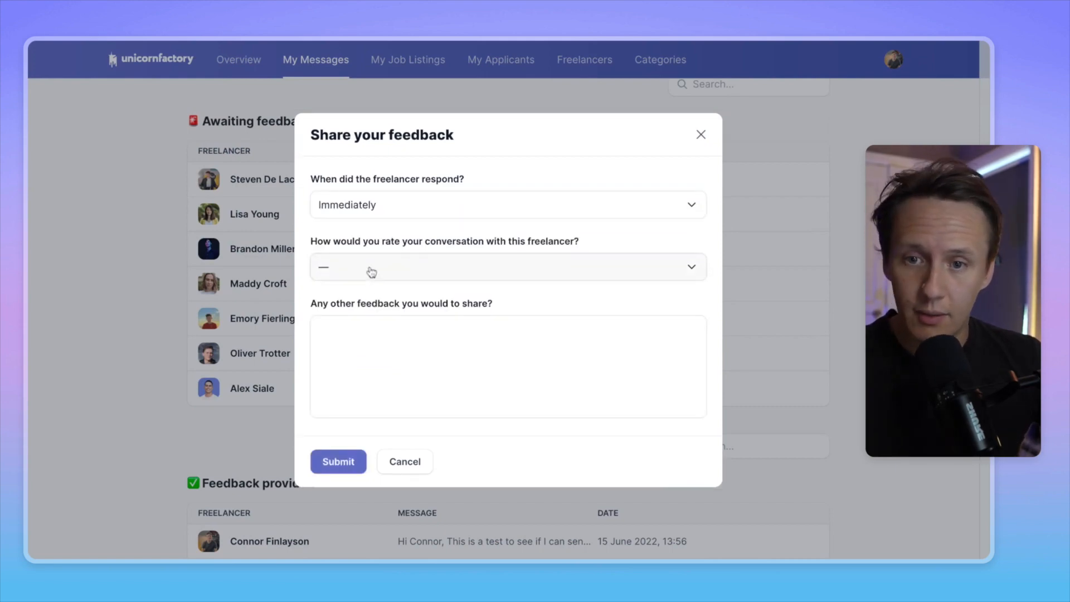
{"action": "left_click", "coordinate": [507, 267]}
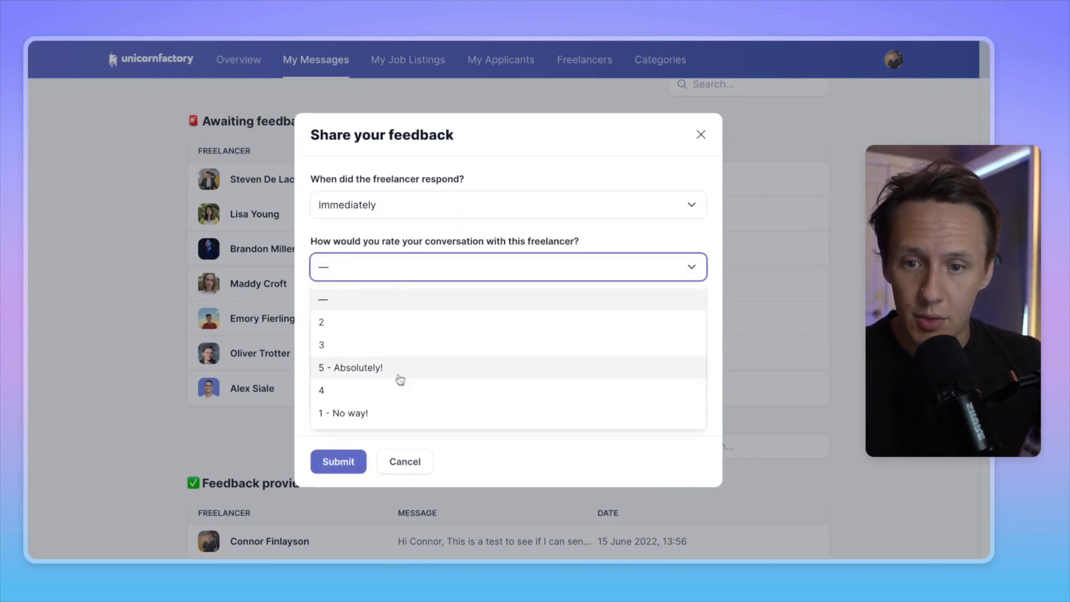
{"action": "left_click", "coordinate": [350, 367]}
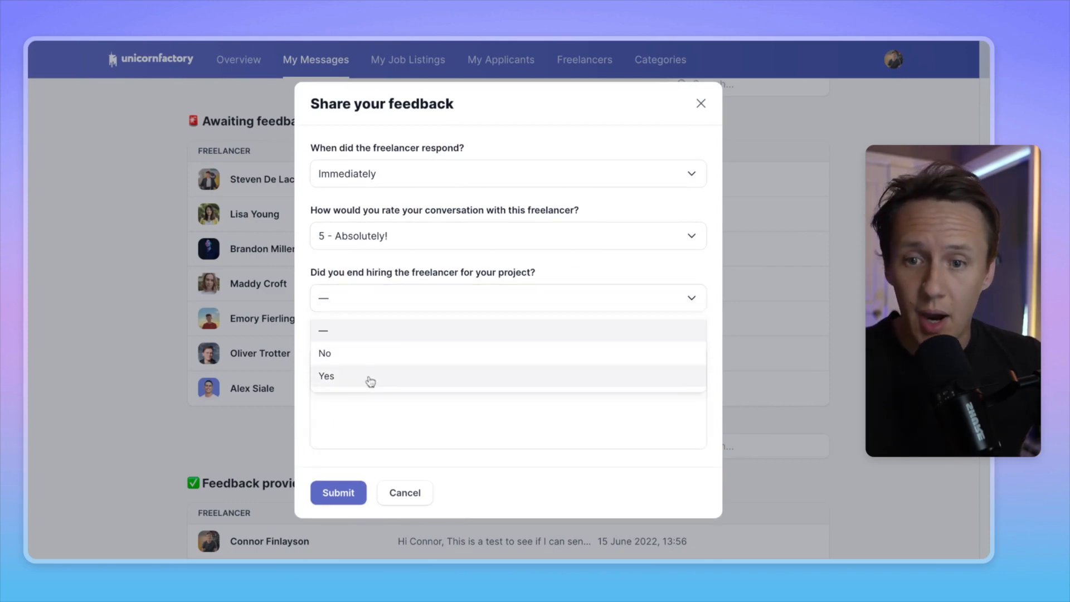
{"action": "left_click", "coordinate": [326, 375]}
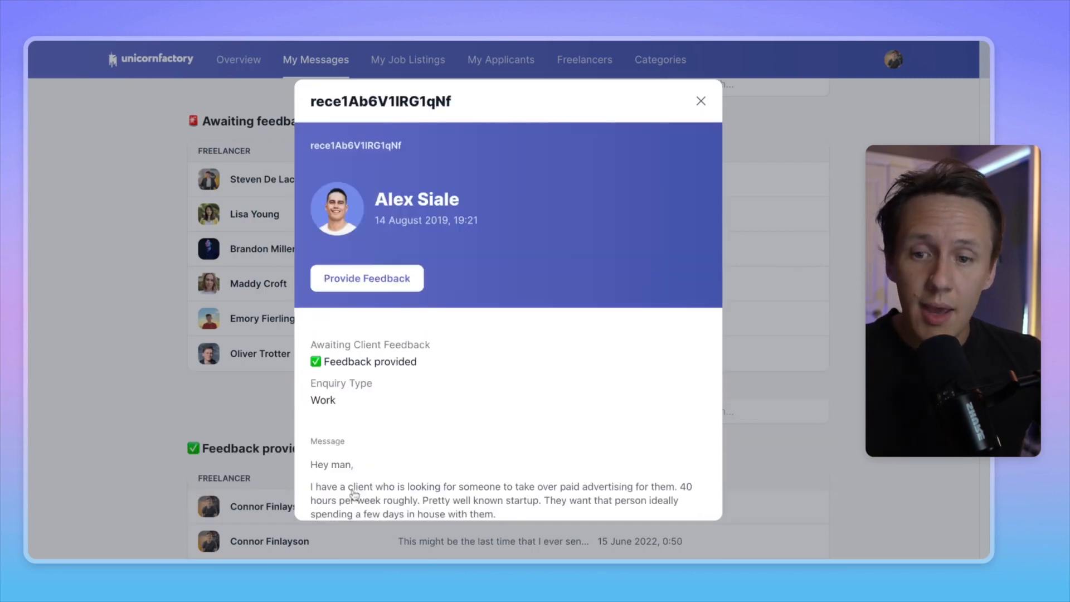
{"action": "left_click", "coordinate": [700, 101]}
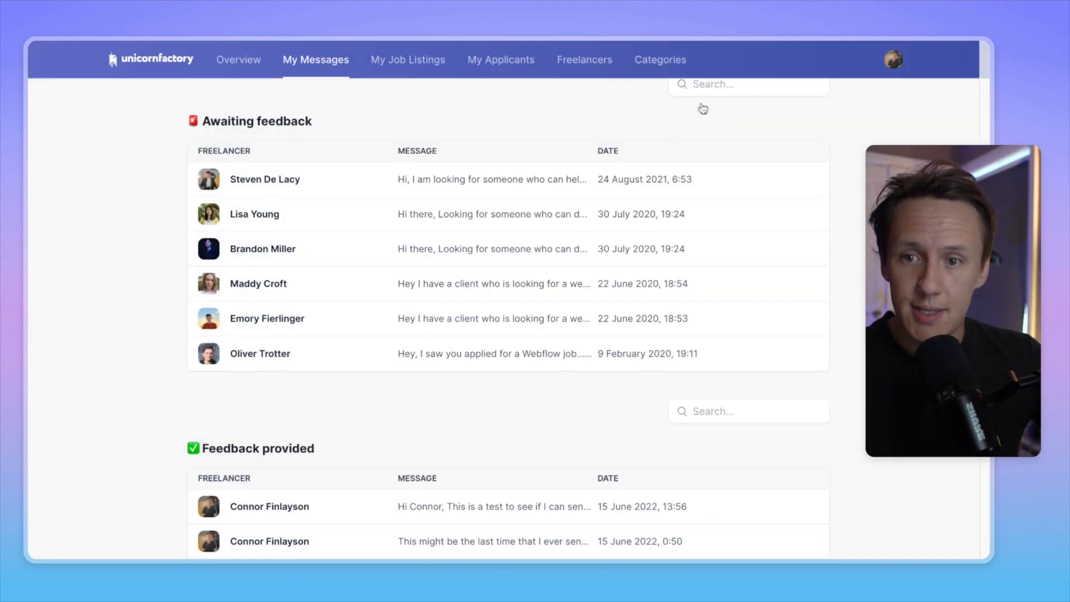
{"action": "mouse_move", "coordinate": [693, 118]}
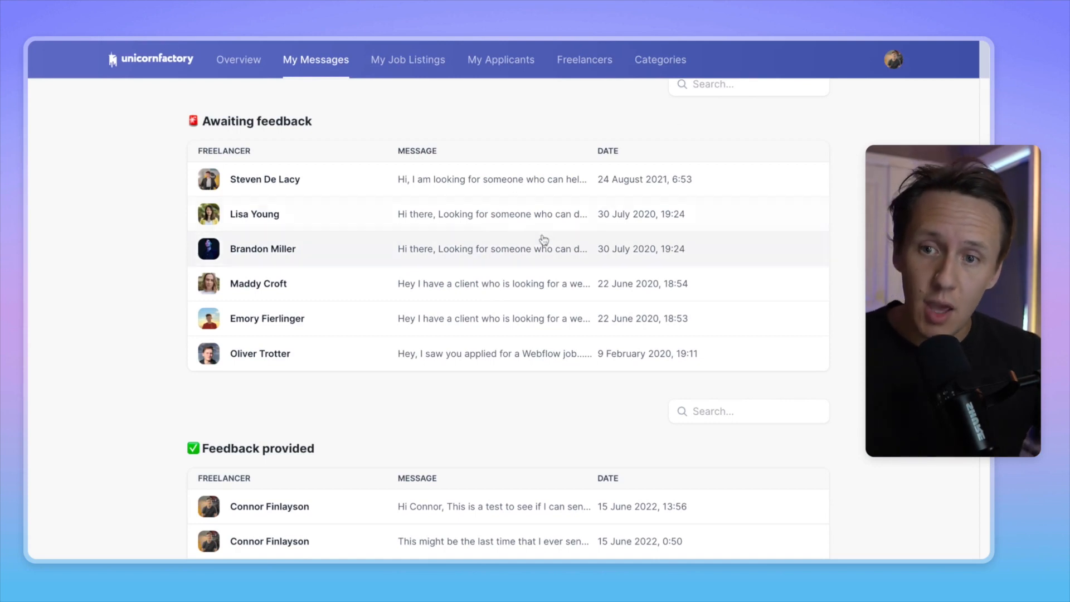
{"action": "mouse_move", "coordinate": [469, 231]}
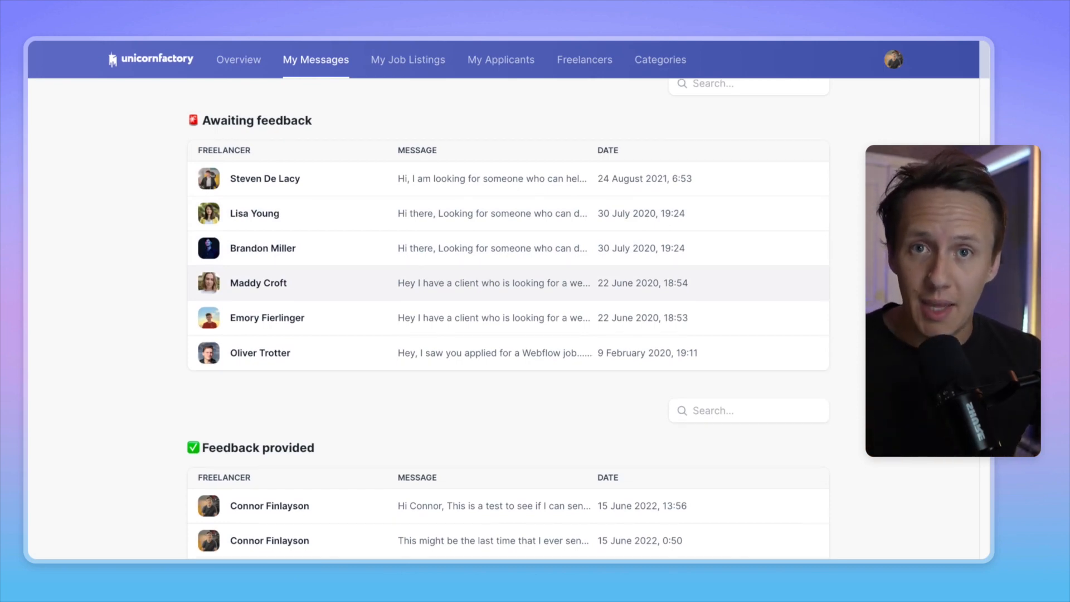
Step: Review the feedback-provided messages, then go to My Job Listings
{"action": "scroll", "scroll_direction": "down", "scroll_amount": 3}
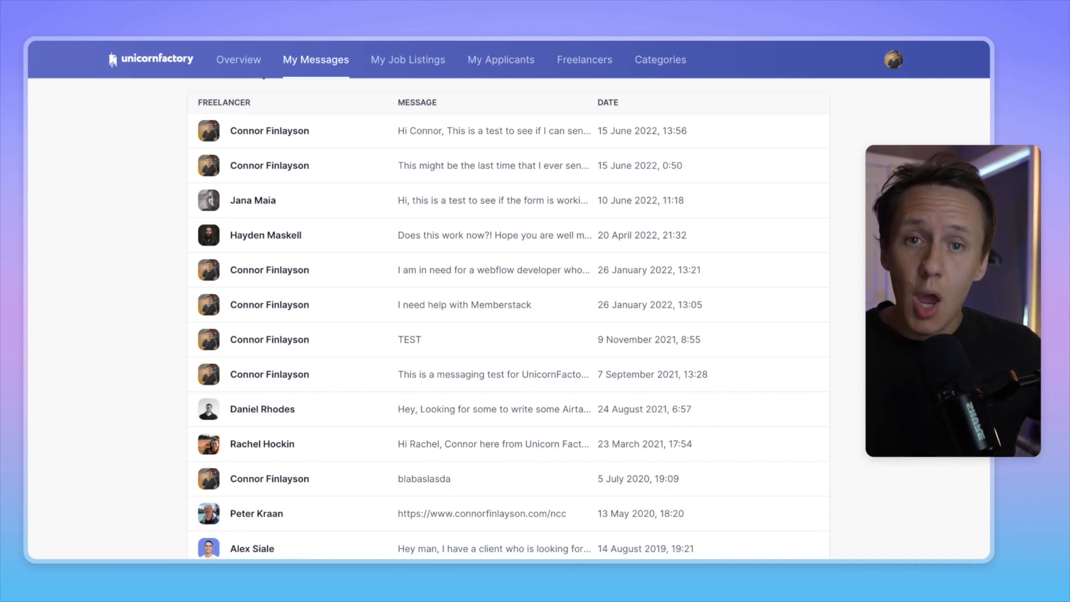
{"action": "scroll", "scroll_direction": "down", "scroll_amount": 3}
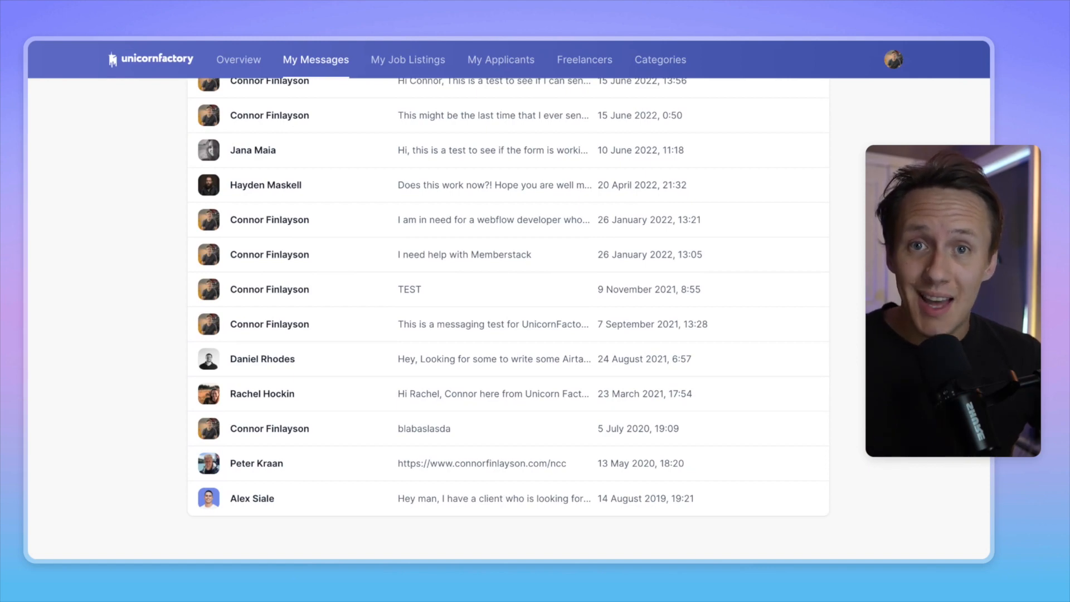
{"action": "left_click", "coordinate": [408, 60]}
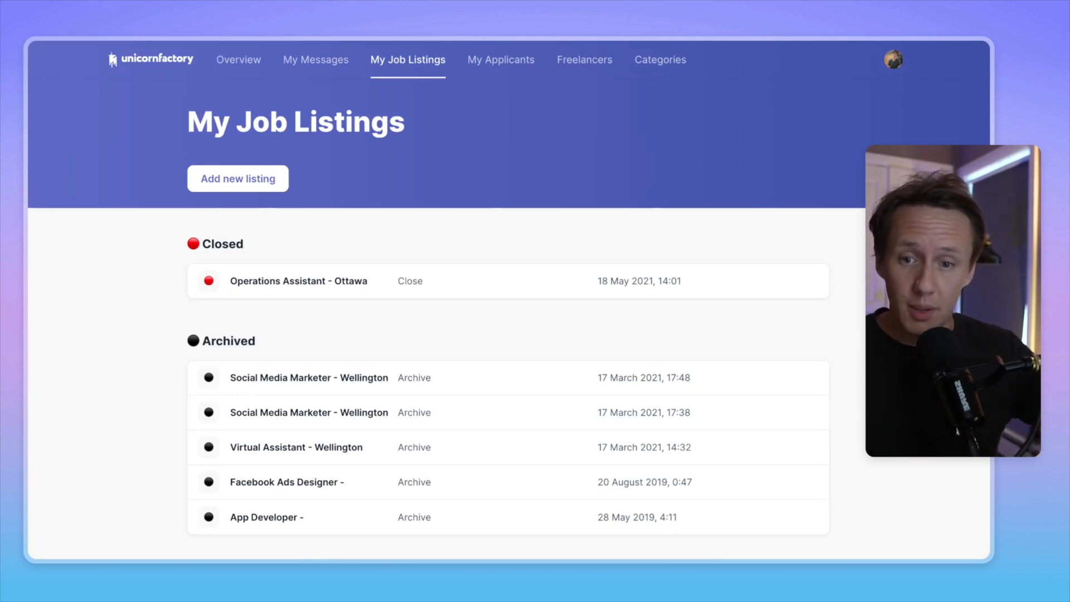
{"action": "left_click", "coordinate": [309, 378]}
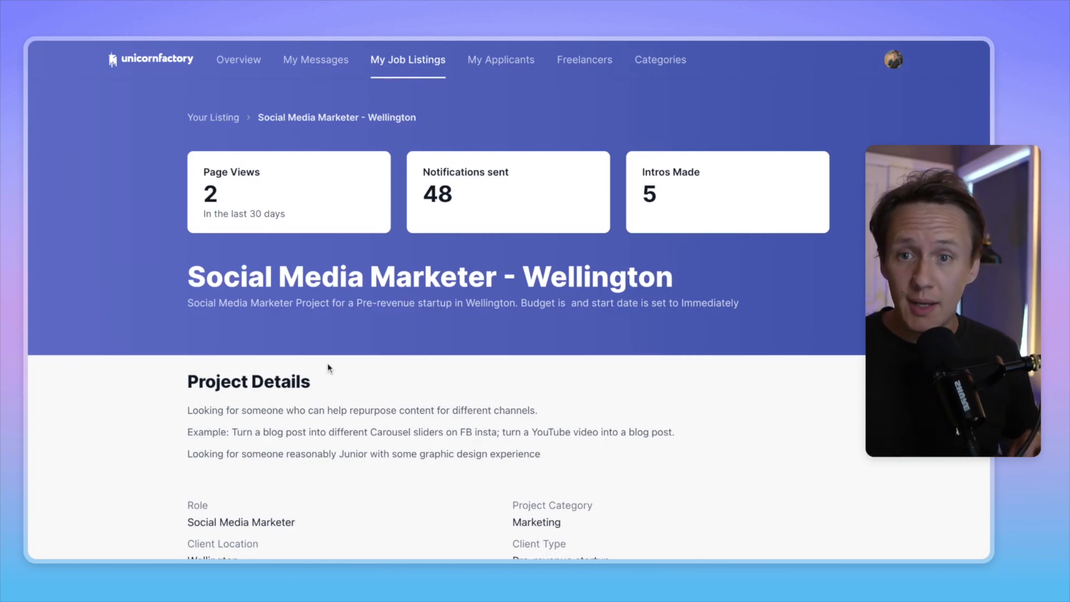
{"action": "mouse_move", "coordinate": [238, 203]}
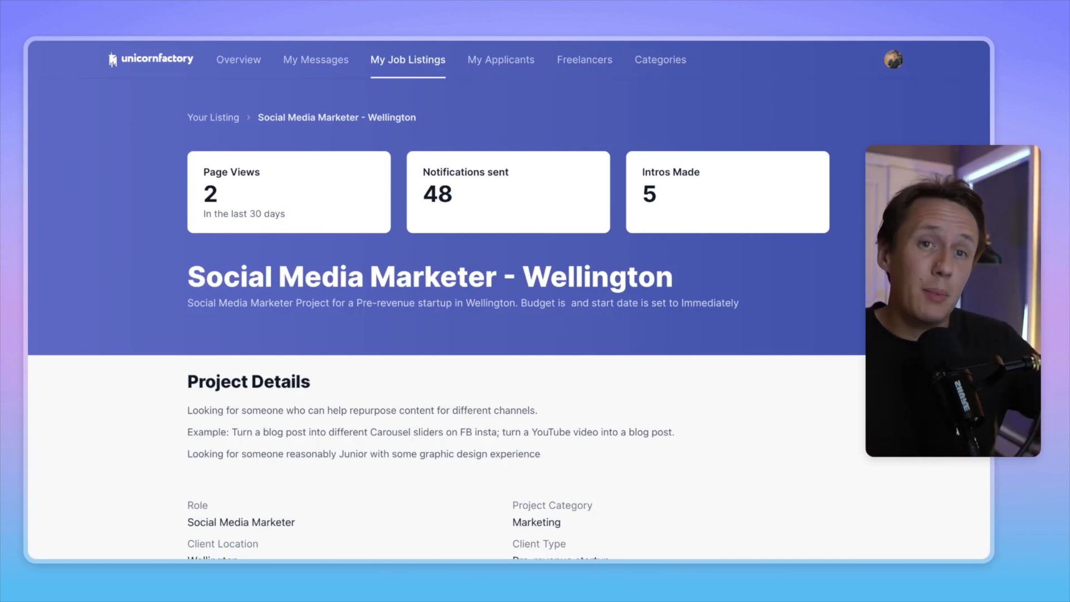
{"action": "scroll", "scroll_direction": "down", "scroll_amount": 3}
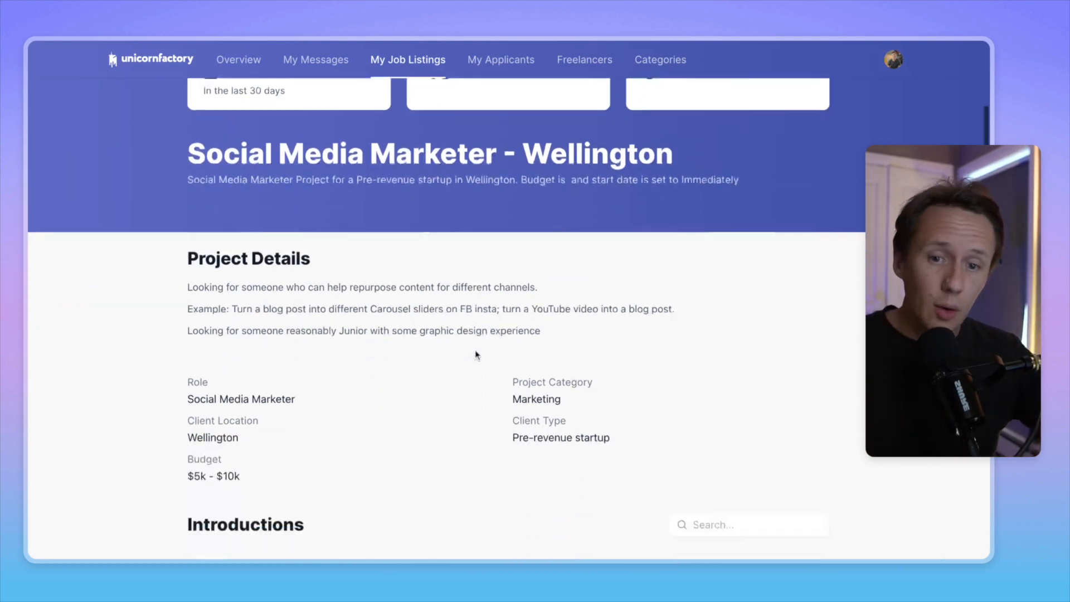
{"action": "scroll", "scroll_direction": "down", "scroll_amount": 3}
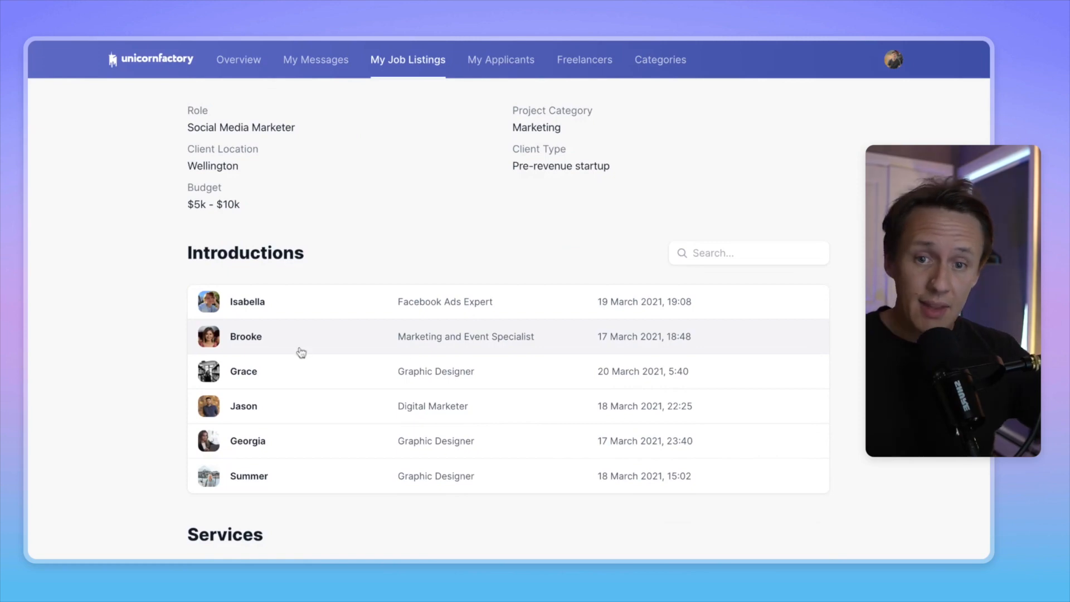
{"action": "mouse_move", "coordinate": [266, 399]}
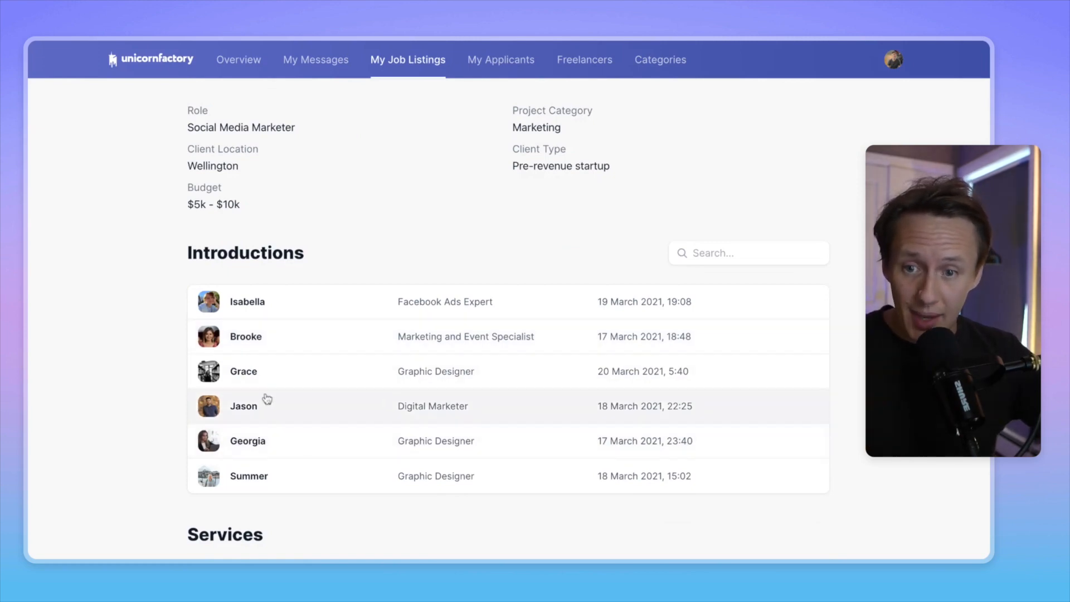
{"action": "left_click", "coordinate": [243, 406]}
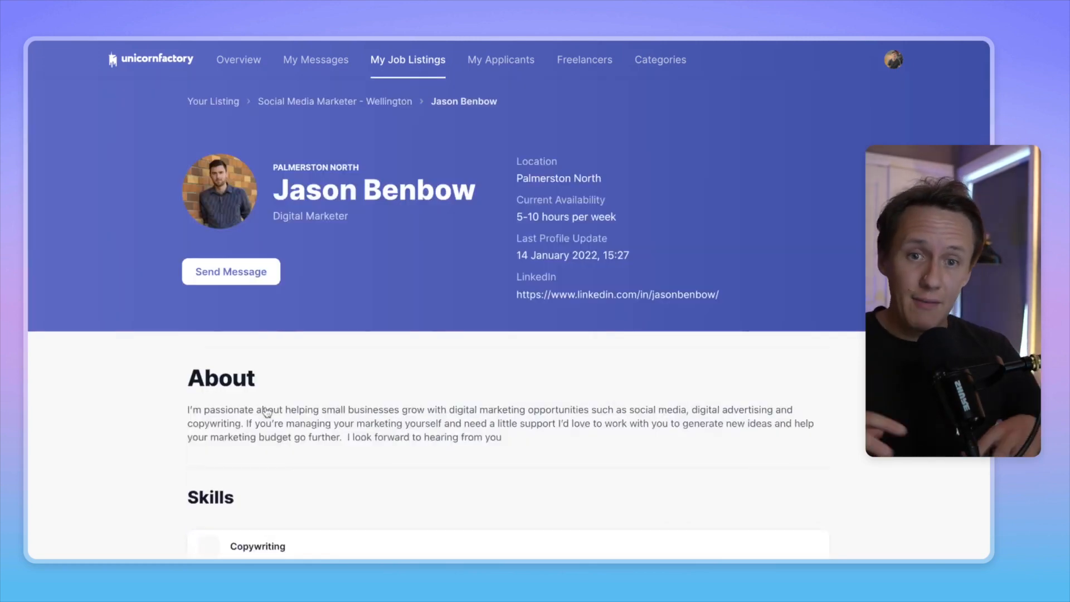
Step: Browse his profile and portfolio, then go to My Applicants
{"action": "scroll", "scroll_direction": "down", "scroll_amount": 3}
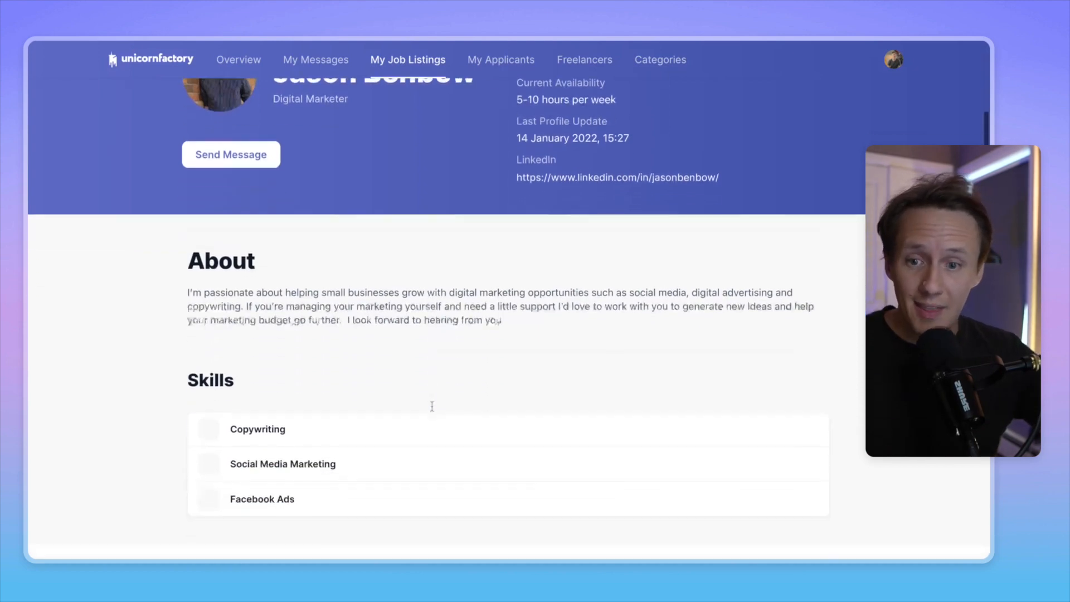
{"action": "scroll", "scroll_direction": "down", "scroll_amount": 3}
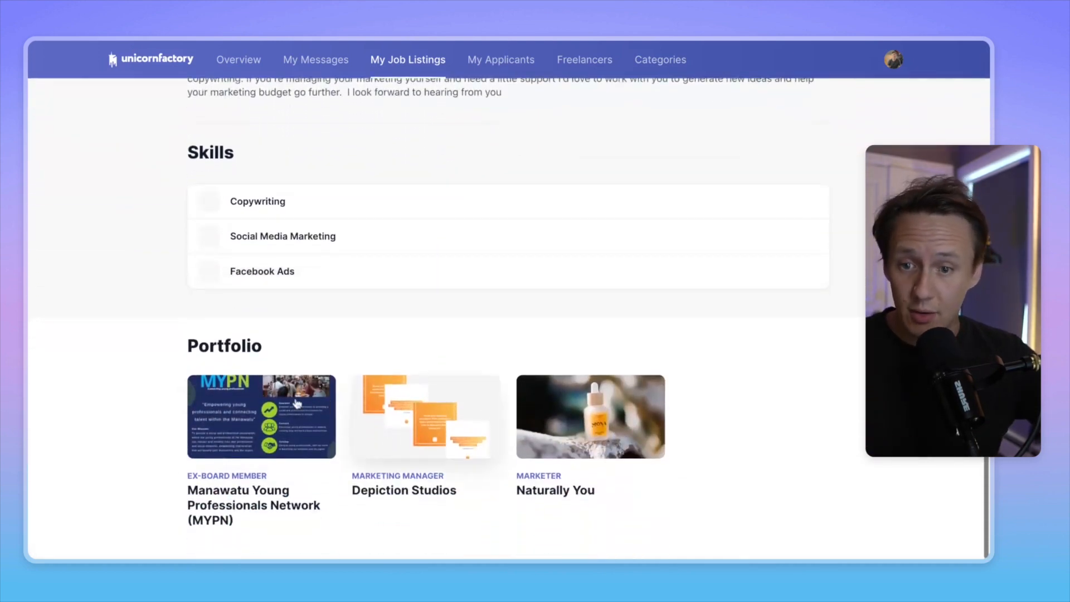
{"action": "scroll", "scroll_direction": "up", "scroll_amount": 3}
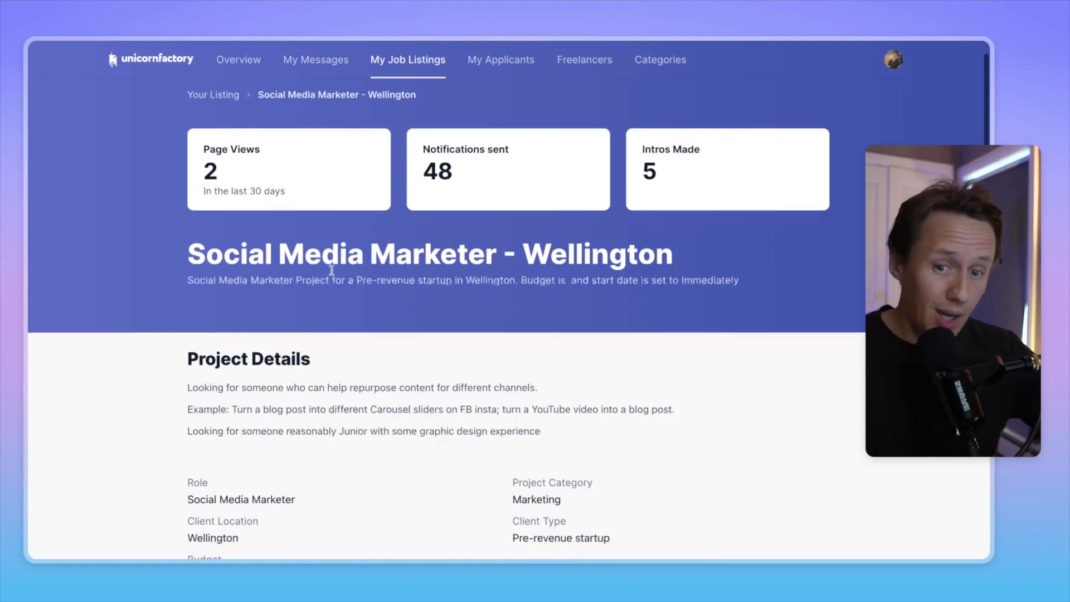
{"action": "scroll", "scroll_direction": "down", "scroll_amount": 3}
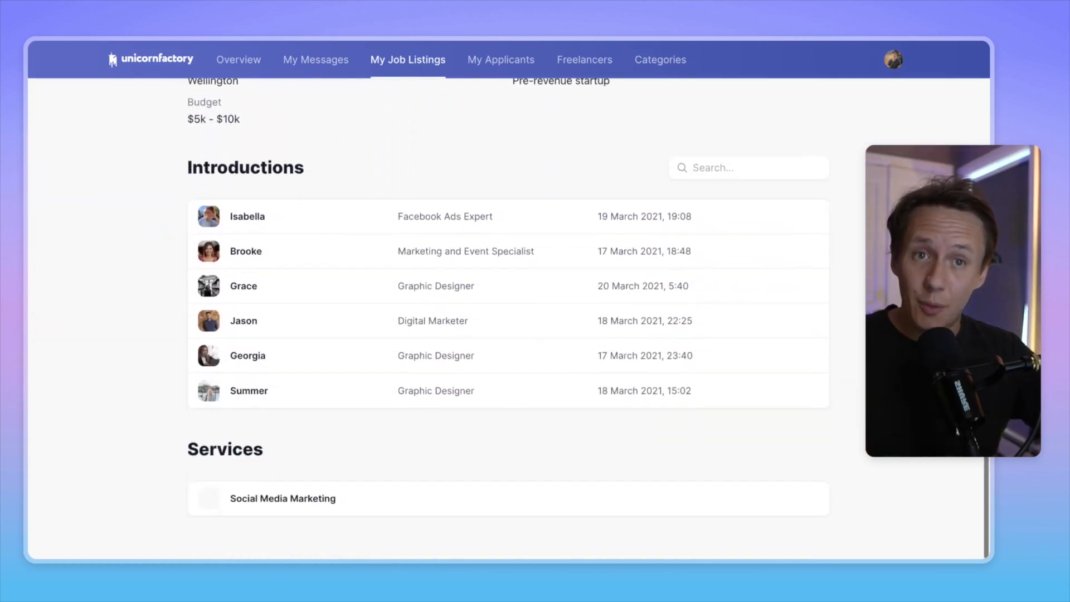
{"action": "left_click", "coordinate": [501, 60]}
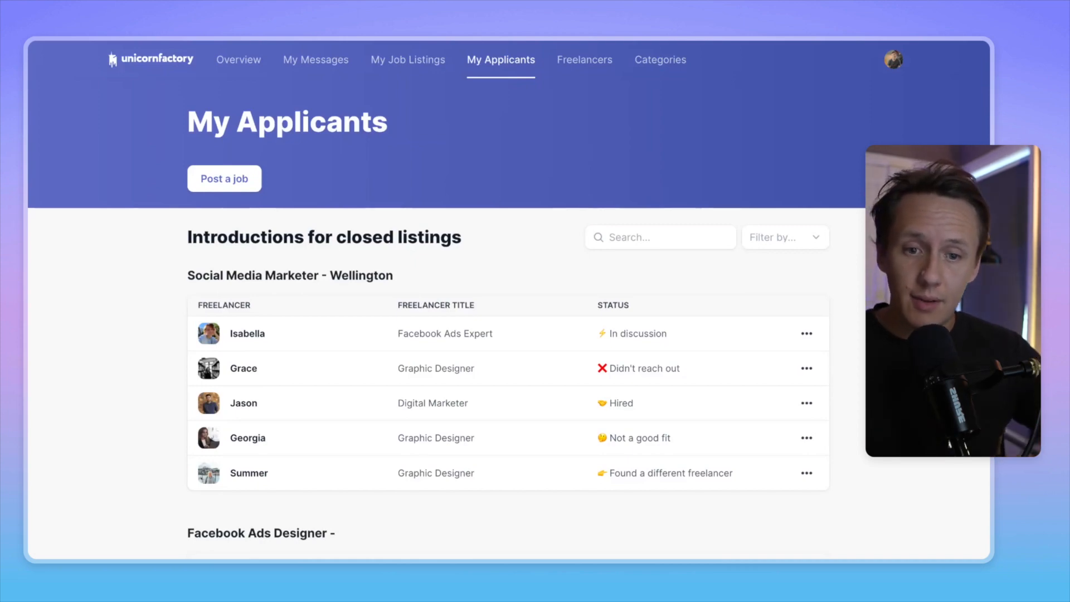
Step: Set Connor's Facebook Ads Designer introduction to 'Found a different freelancer', then go to Freelancers
{"action": "scroll", "scroll_direction": "down", "scroll_amount": 3}
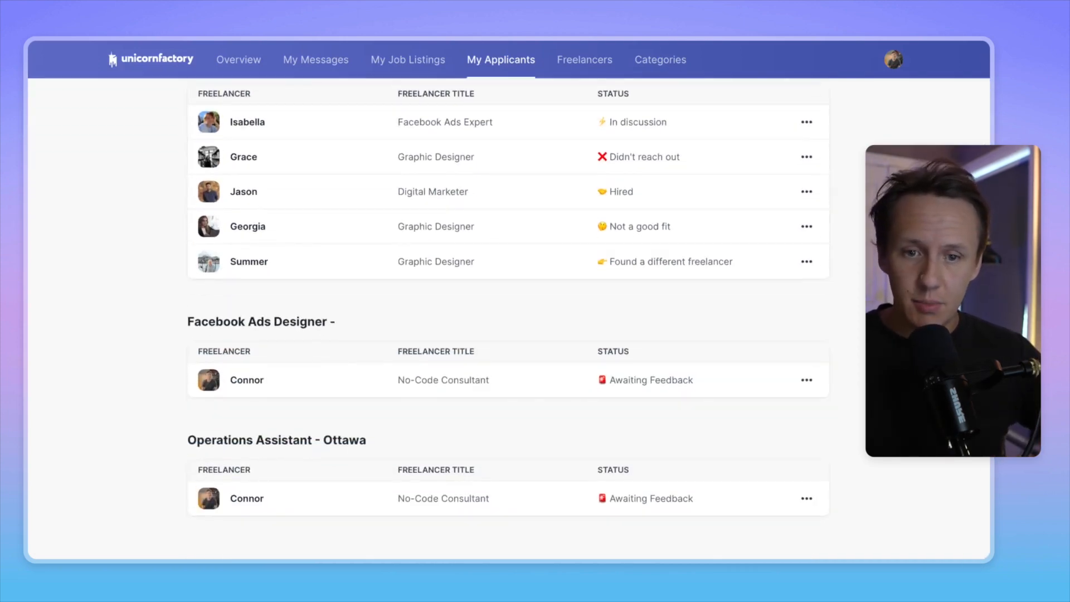
{"action": "left_click", "coordinate": [246, 380]}
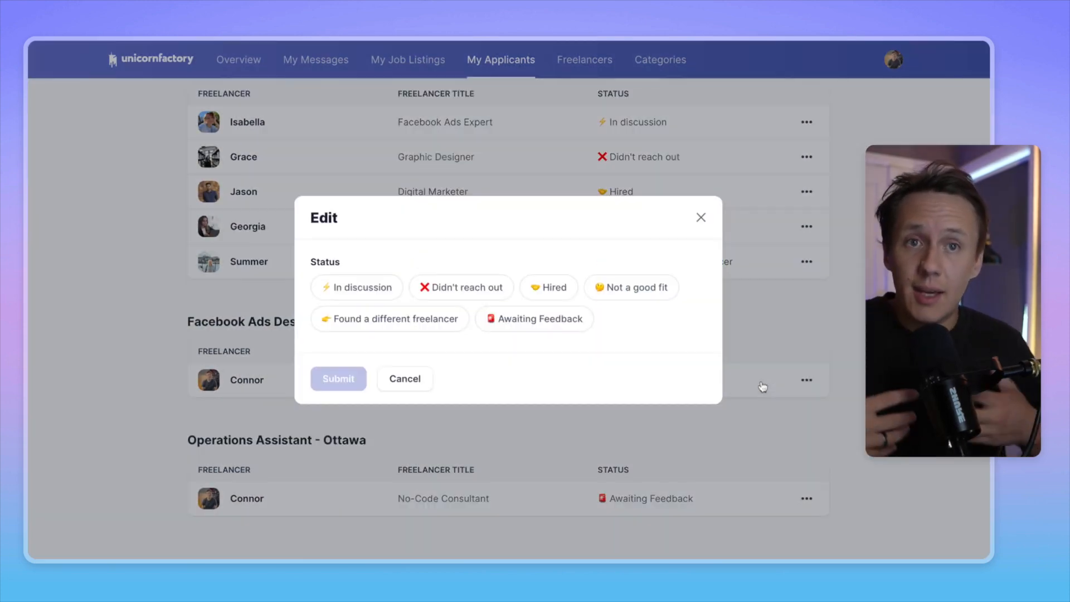
{"action": "mouse_move", "coordinate": [315, 299]}
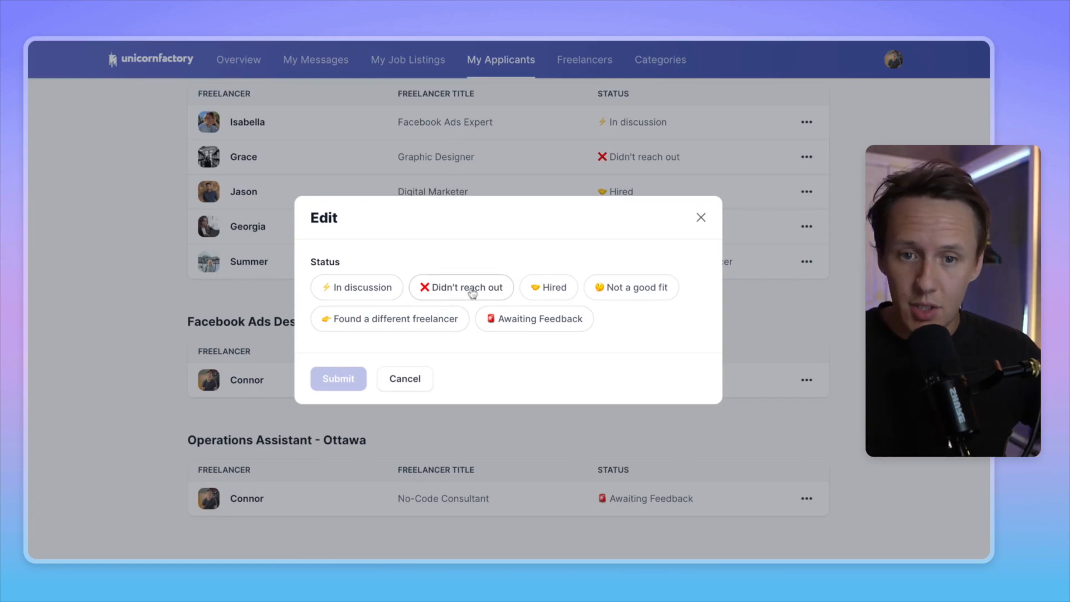
{"action": "mouse_move", "coordinate": [389, 336]}
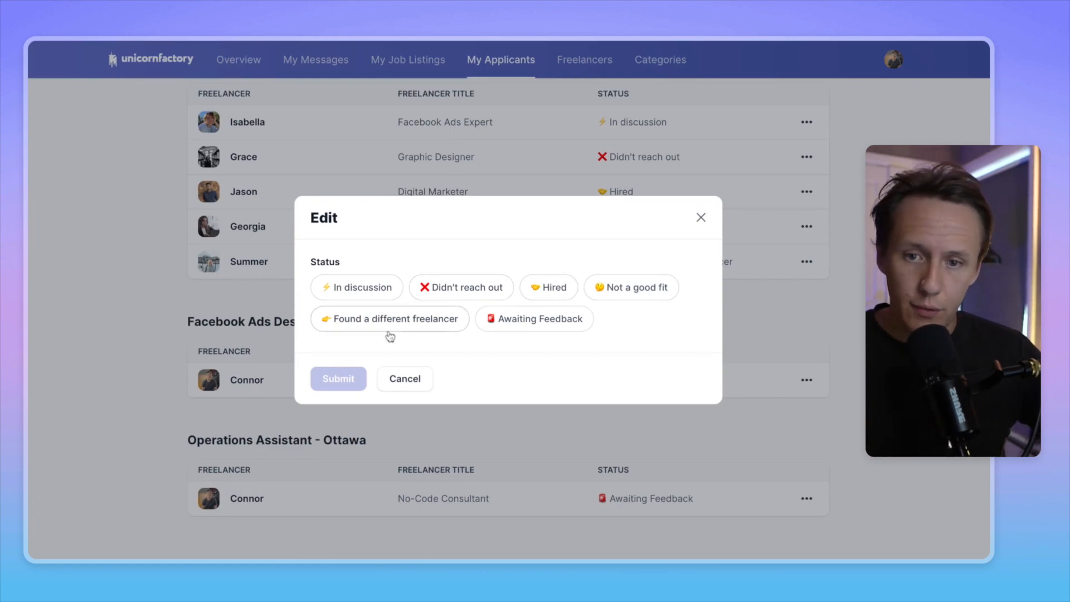
{"action": "left_click", "coordinate": [389, 317]}
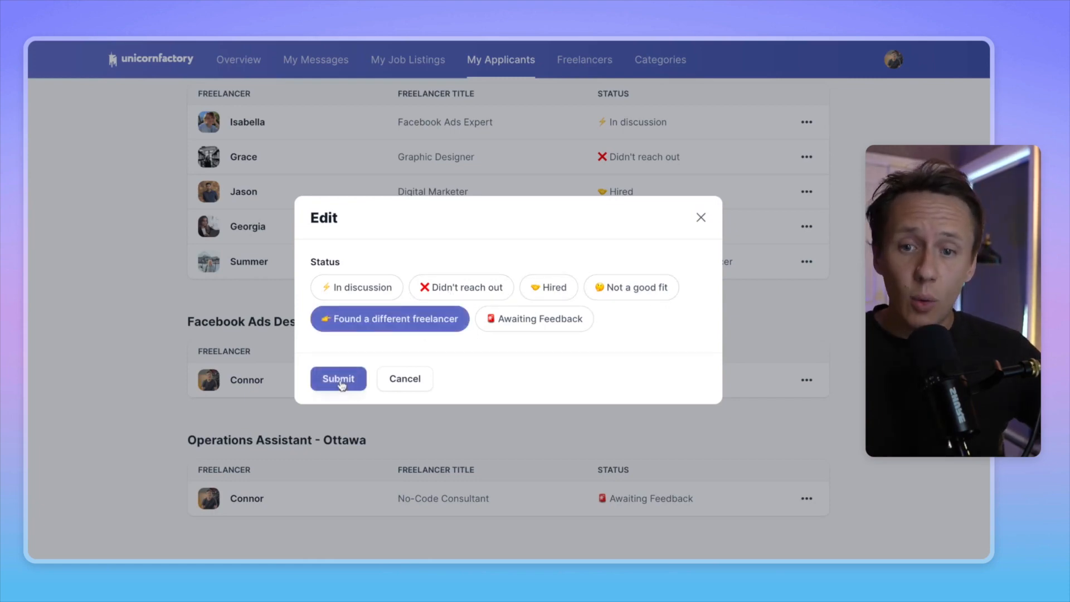
{"action": "left_click", "coordinate": [337, 379]}
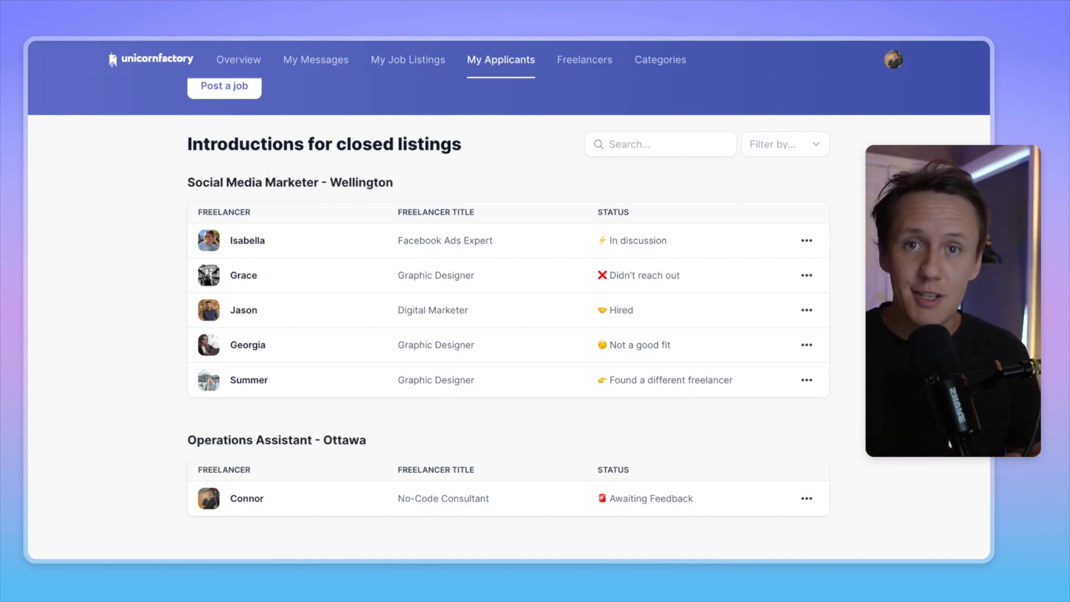
{"action": "left_click", "coordinate": [584, 60]}
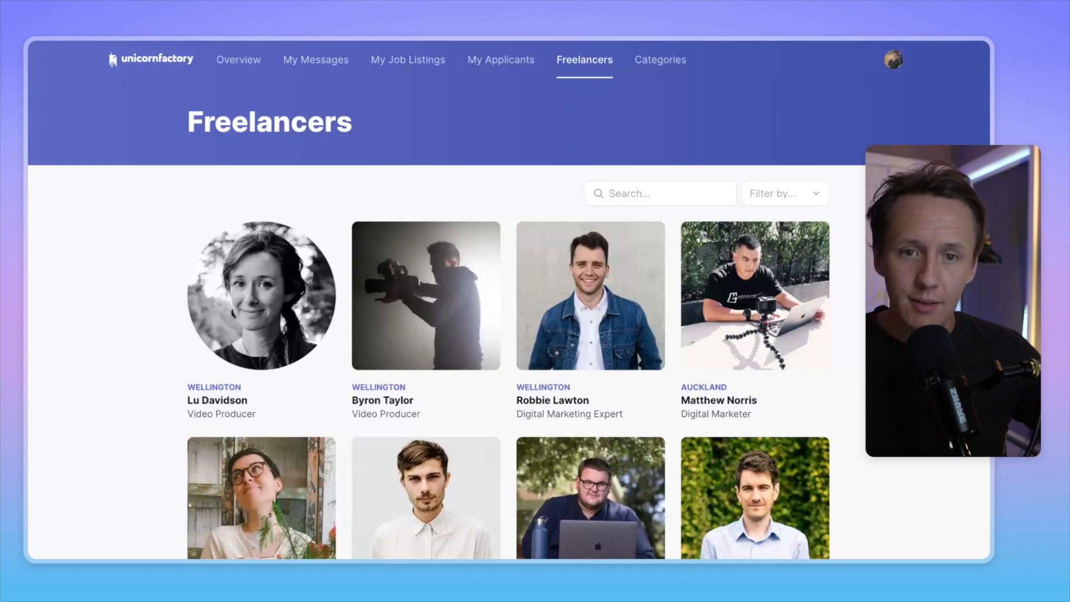
{"action": "type", "text": "connor"}
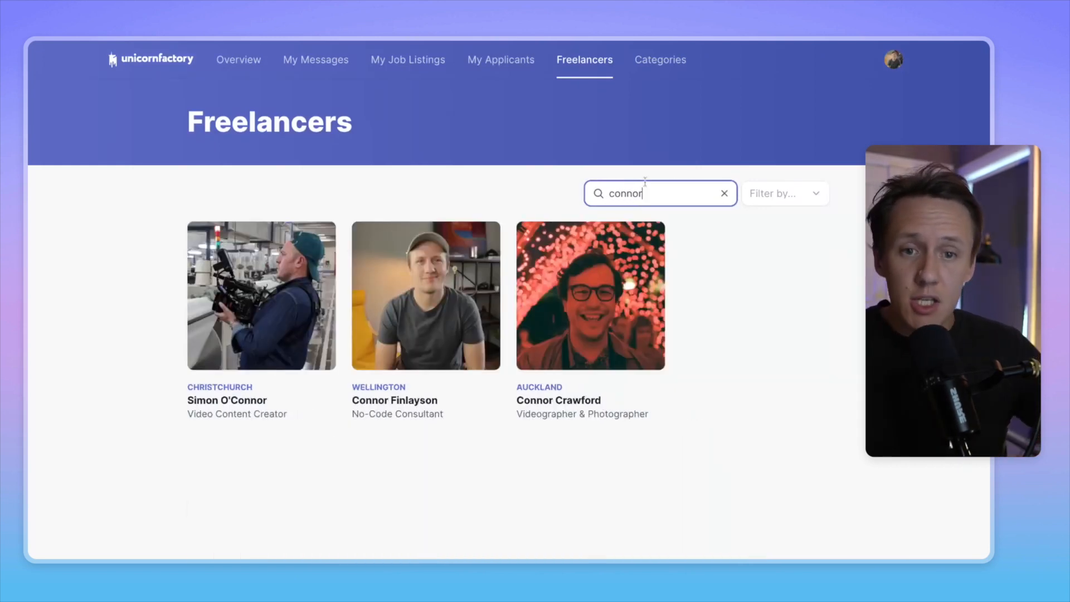
{"action": "left_click", "coordinate": [785, 193]}
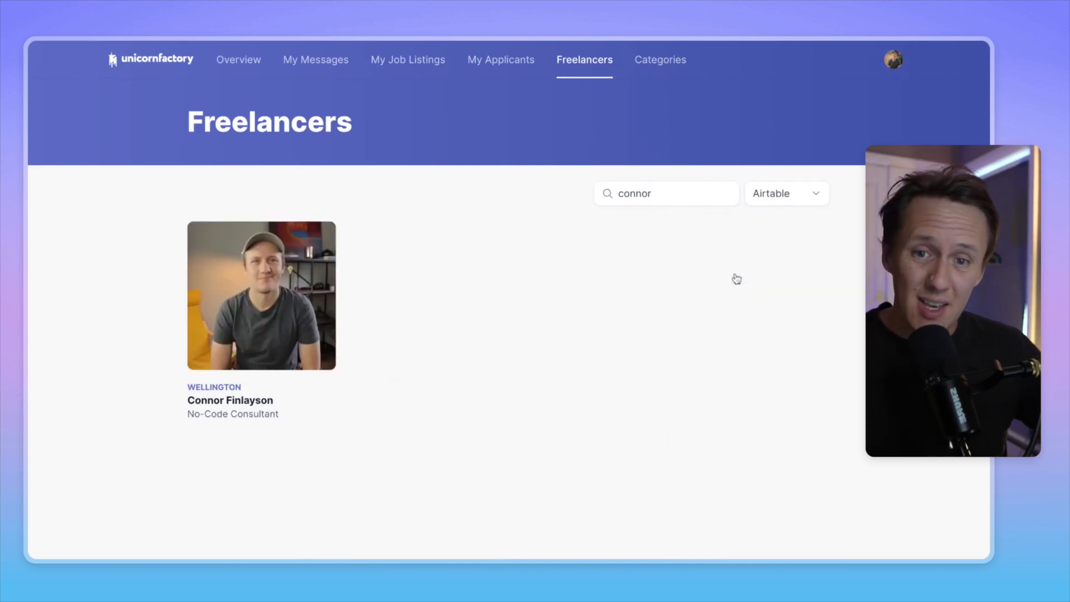
{"action": "mouse_move", "coordinate": [261, 348]}
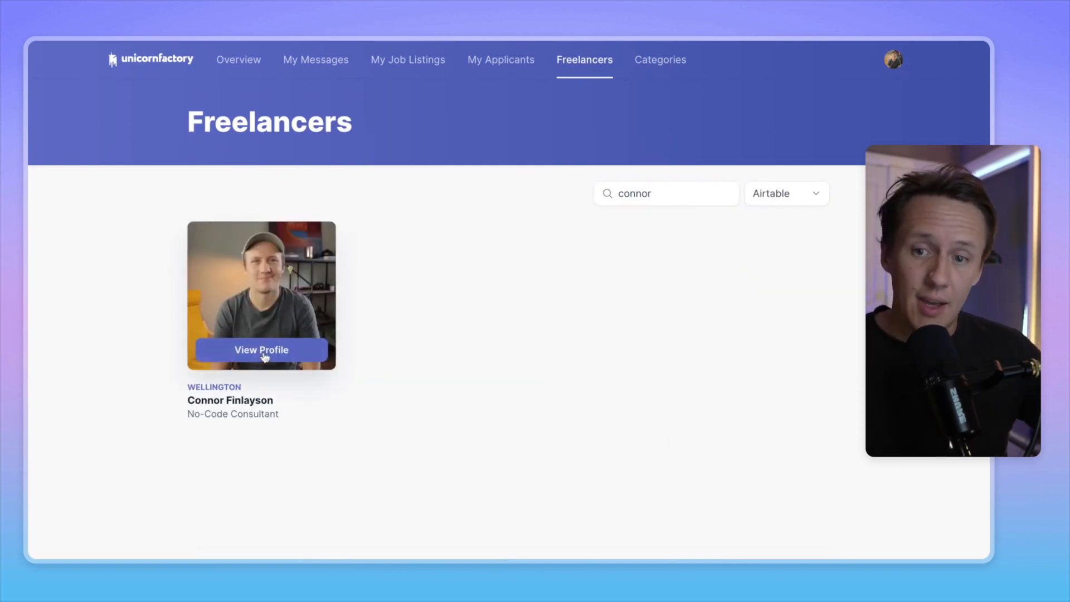
{"action": "left_click", "coordinate": [261, 349]}
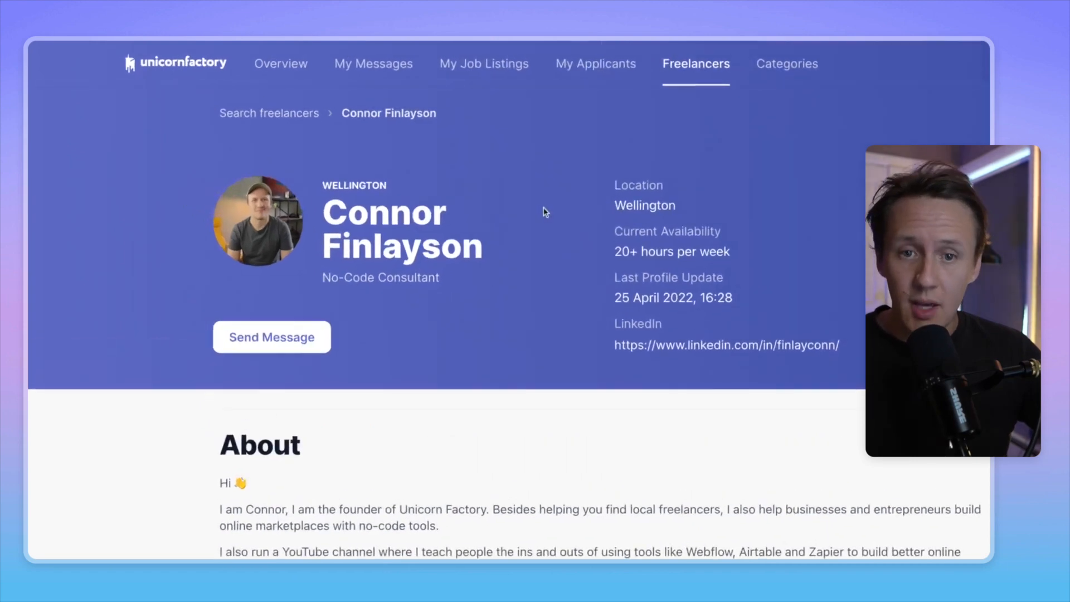
{"action": "left_click", "coordinate": [272, 336]}
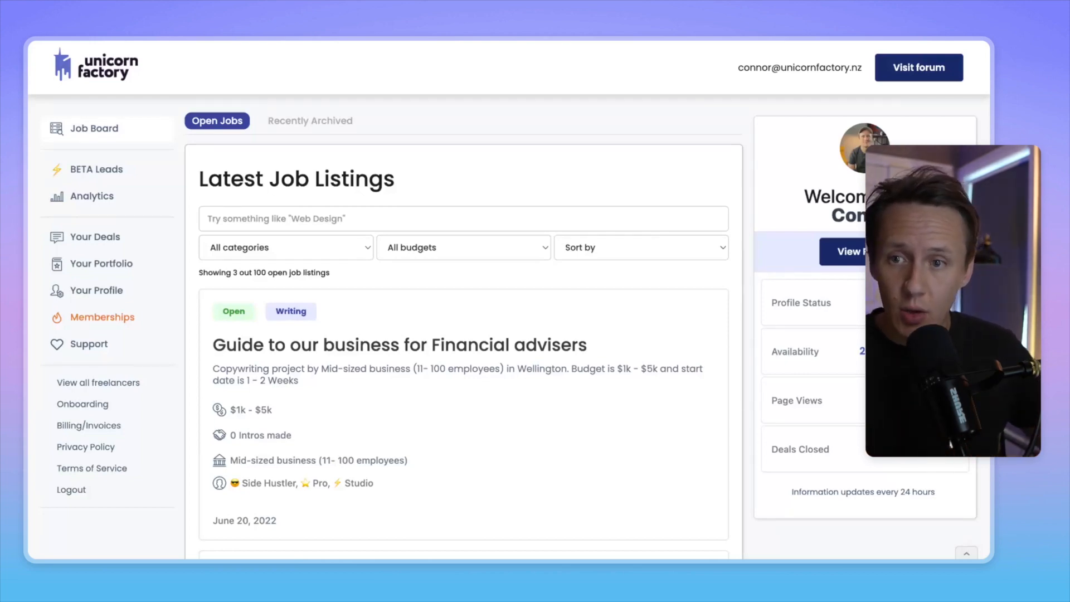
Step: Review the Financial advisers guide job listing's details on the Job Board
{"action": "scroll", "scroll_direction": "down", "scroll_amount": 3}
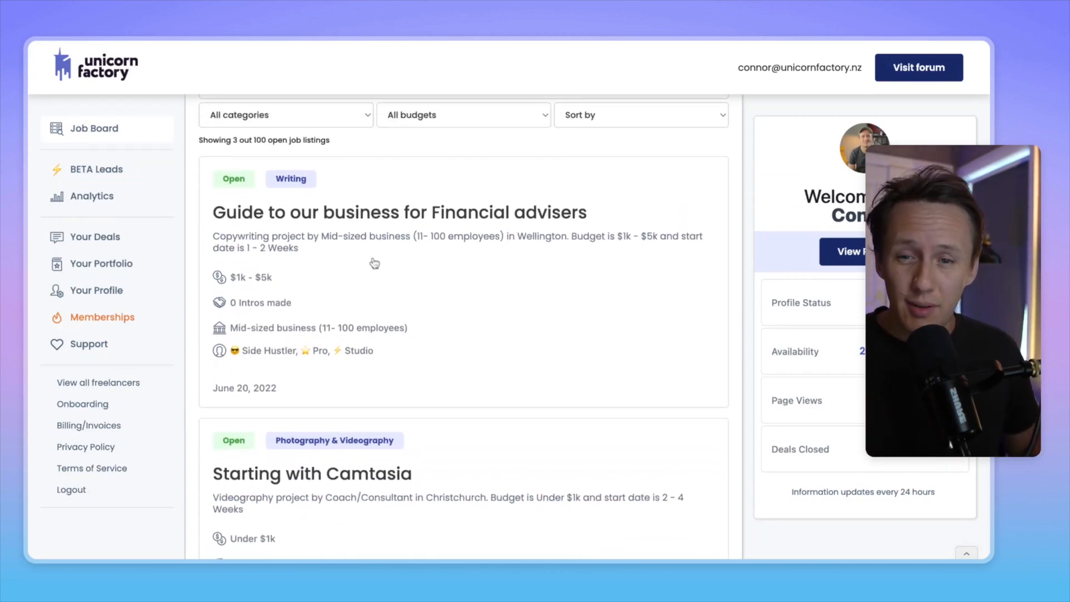
{"action": "left_click", "coordinate": [399, 212]}
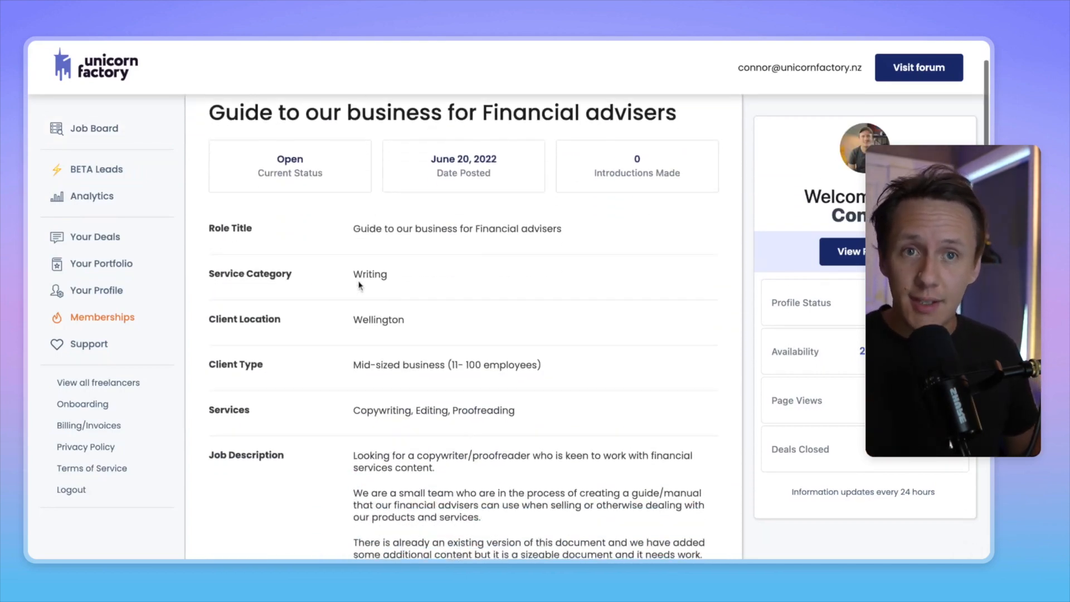
{"action": "scroll", "scroll_direction": "down", "scroll_amount": 3}
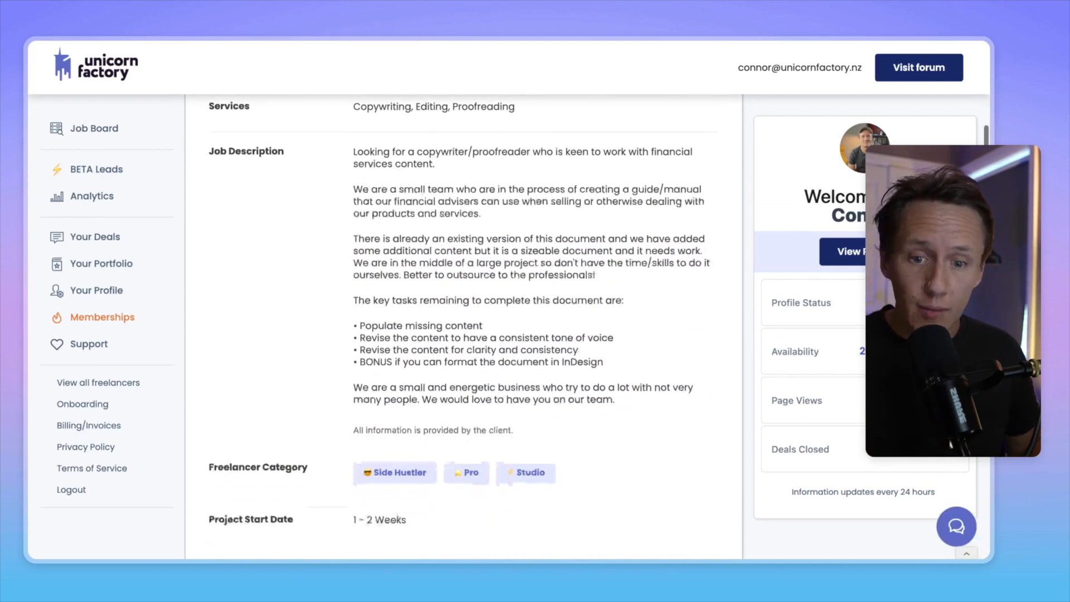
{"action": "scroll", "scroll_direction": "down", "scroll_amount": 3}
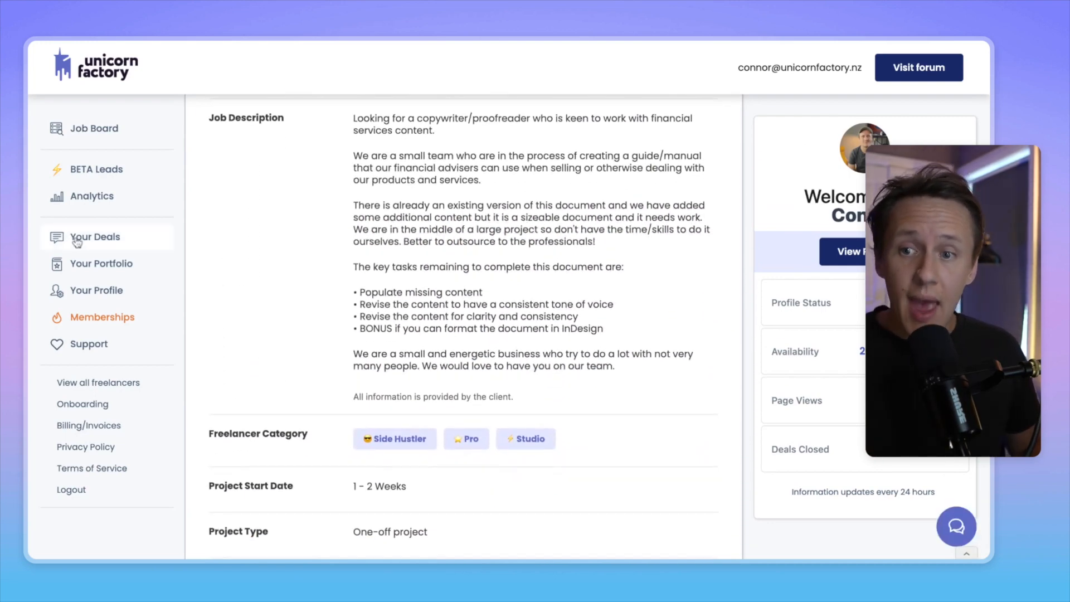
Step: Check Your Deals statistics, then go to Your Profile
{"action": "left_click", "coordinate": [95, 237]}
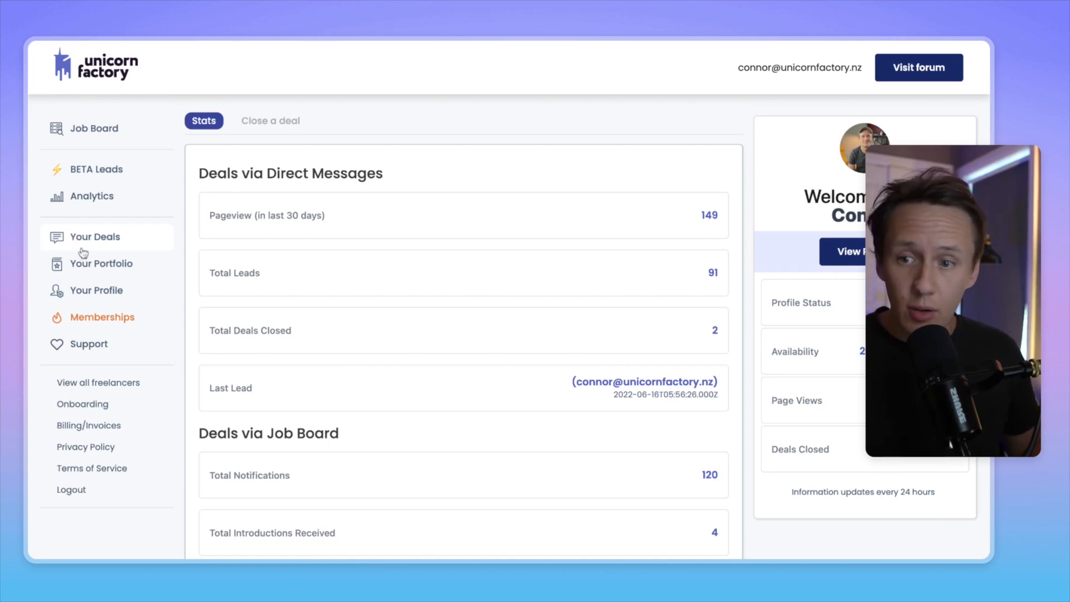
{"action": "left_click", "coordinate": [96, 290]}
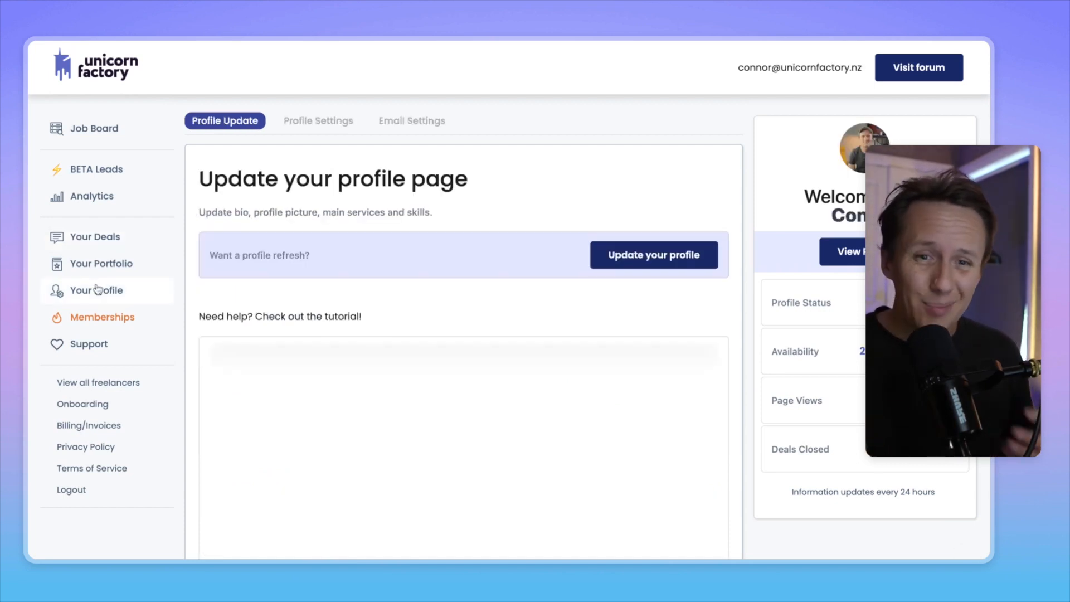
{"action": "left_click", "coordinate": [99, 260]}
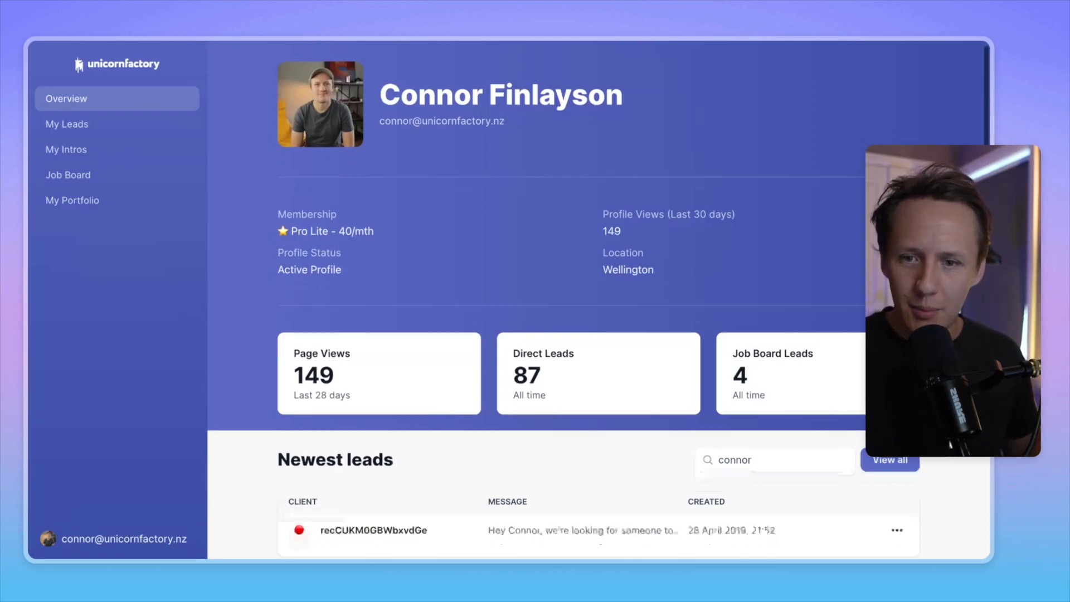
Step: Review the freelancer Overview dashboard, then go to My Leads
{"action": "scroll", "scroll_direction": "down", "scroll_amount": 3}
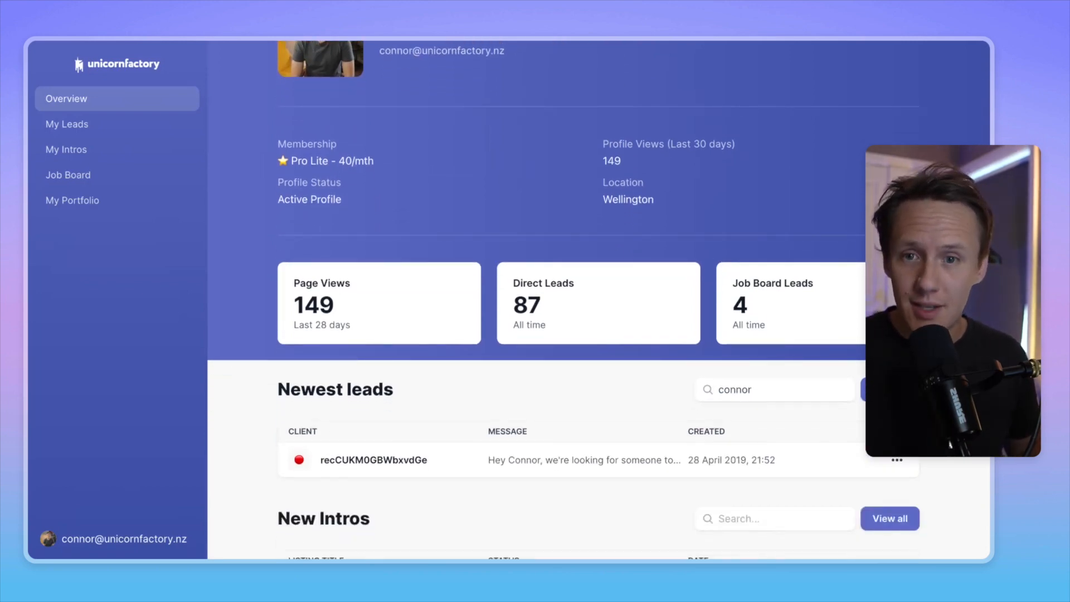
{"action": "scroll", "scroll_direction": "down", "scroll_amount": 3}
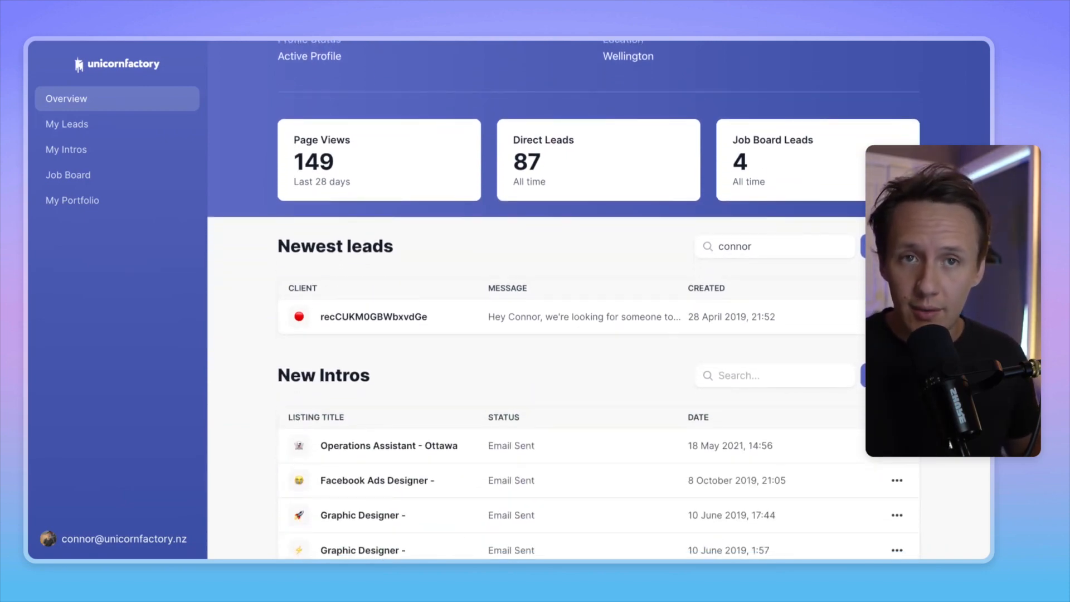
{"action": "scroll", "scroll_direction": "down", "scroll_amount": 3}
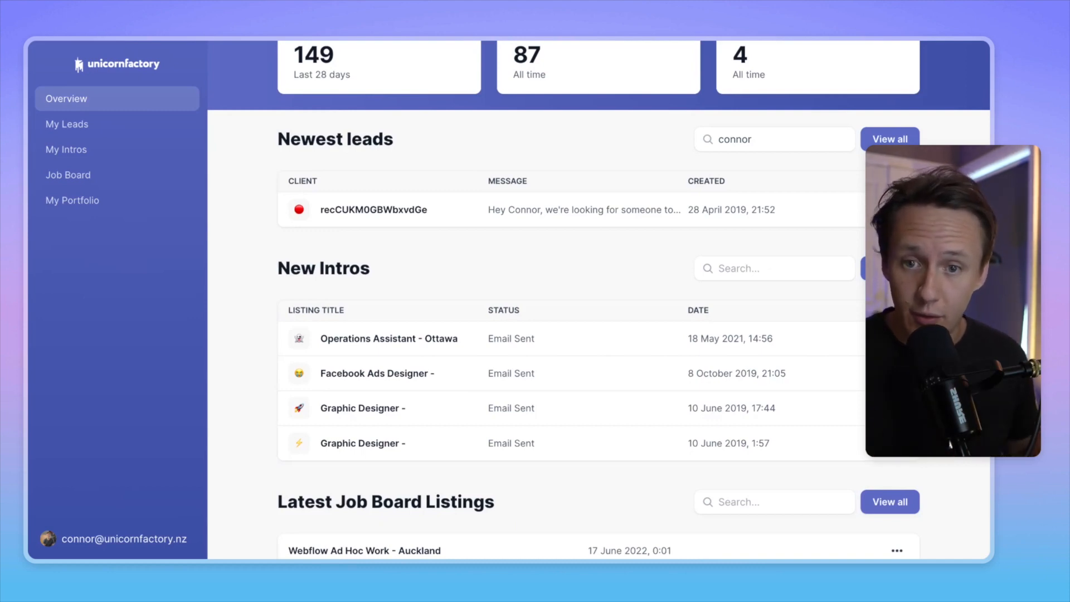
{"action": "scroll", "scroll_direction": "down", "scroll_amount": 3}
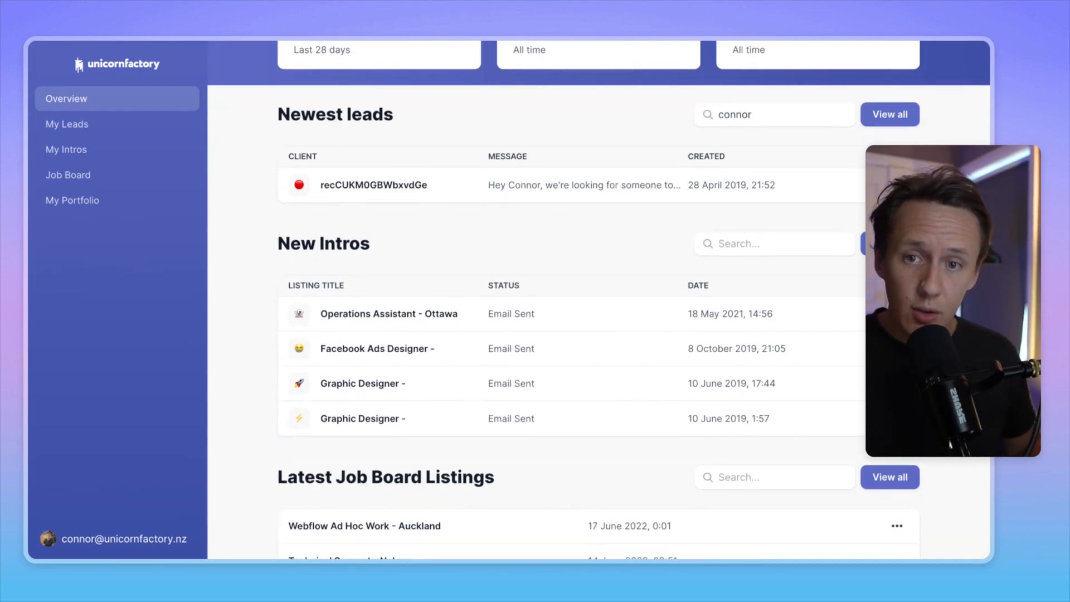
{"action": "scroll", "scroll_direction": "down", "scroll_amount": 3}
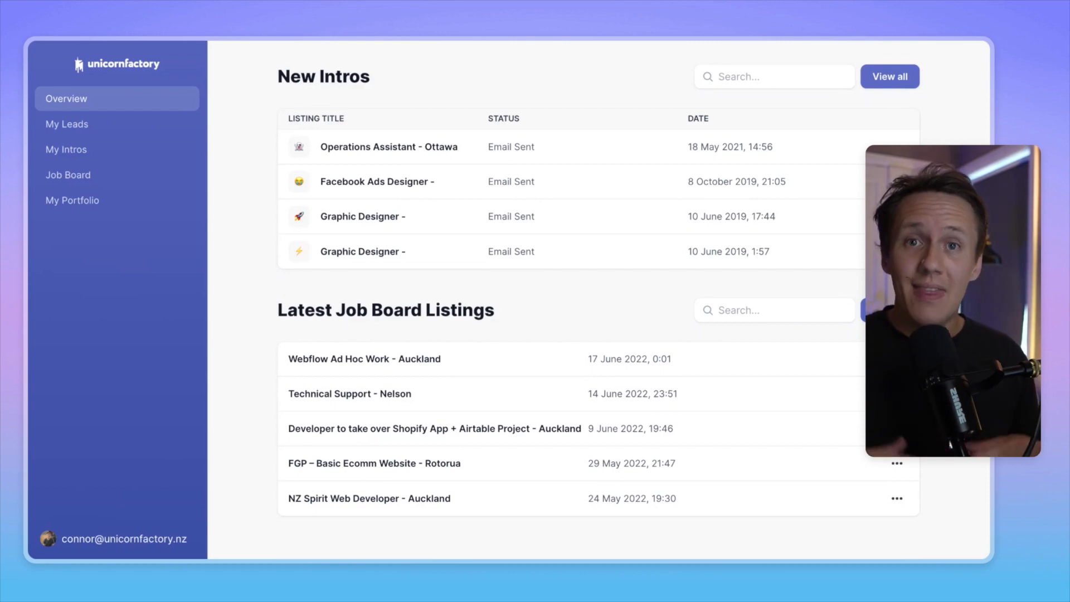
{"action": "left_click", "coordinate": [66, 124]}
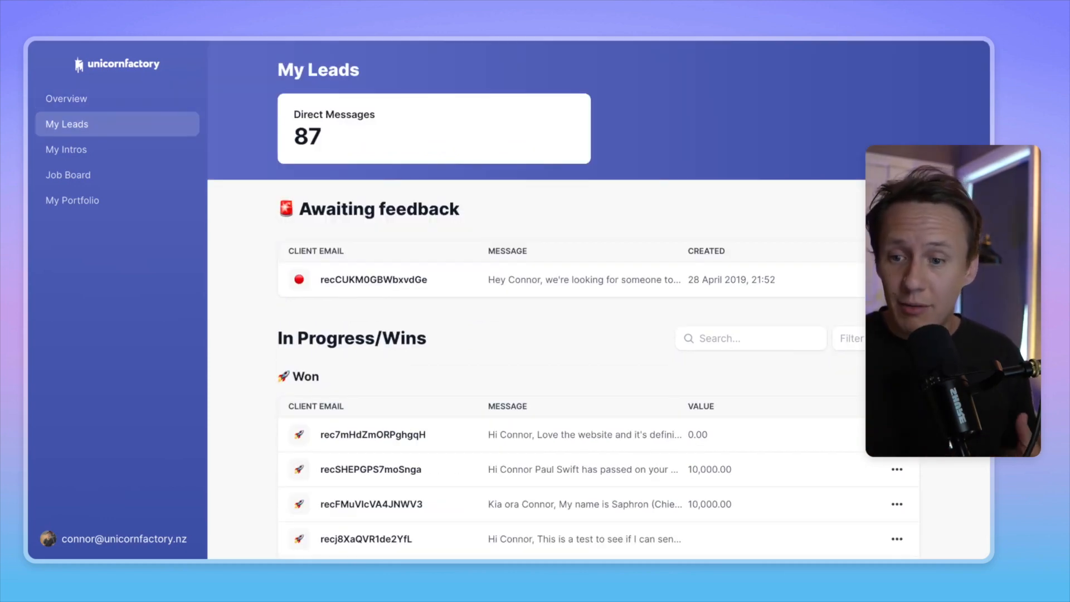
Step: Update the messaging-test lead's status from Not a good fit to In Progress and submit
{"action": "scroll", "scroll_direction": "down", "scroll_amount": 3}
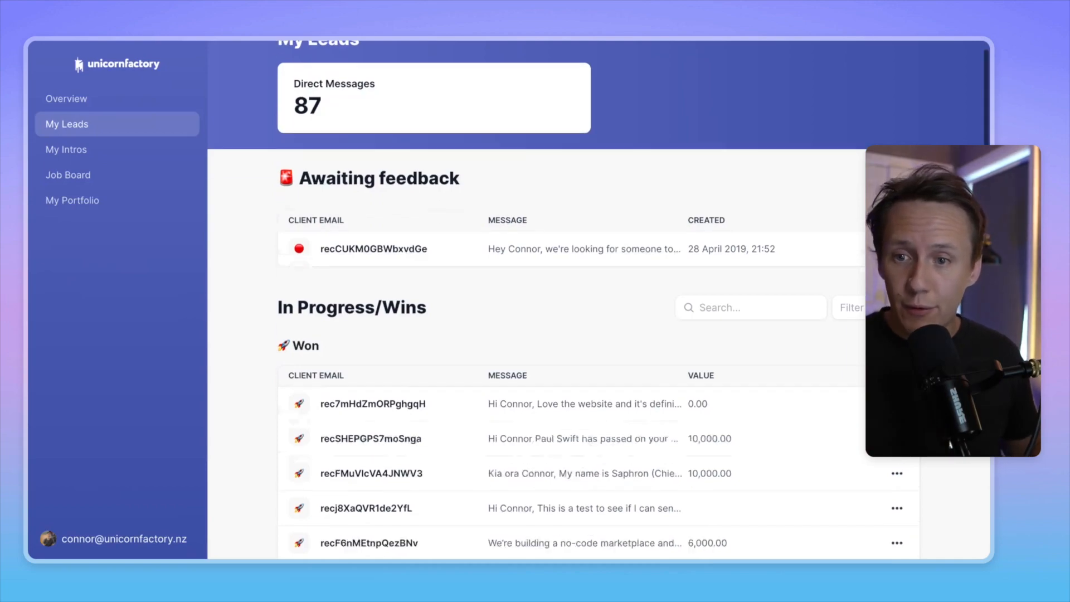
{"action": "scroll", "scroll_direction": "down", "scroll_amount": 3}
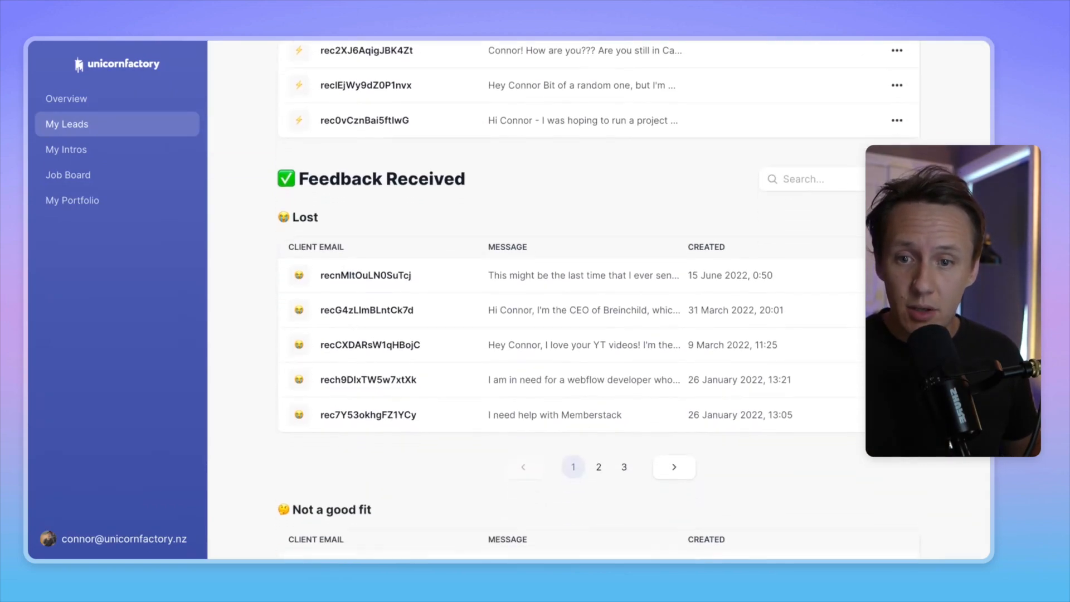
{"action": "scroll", "scroll_direction": "down", "scroll_amount": 3}
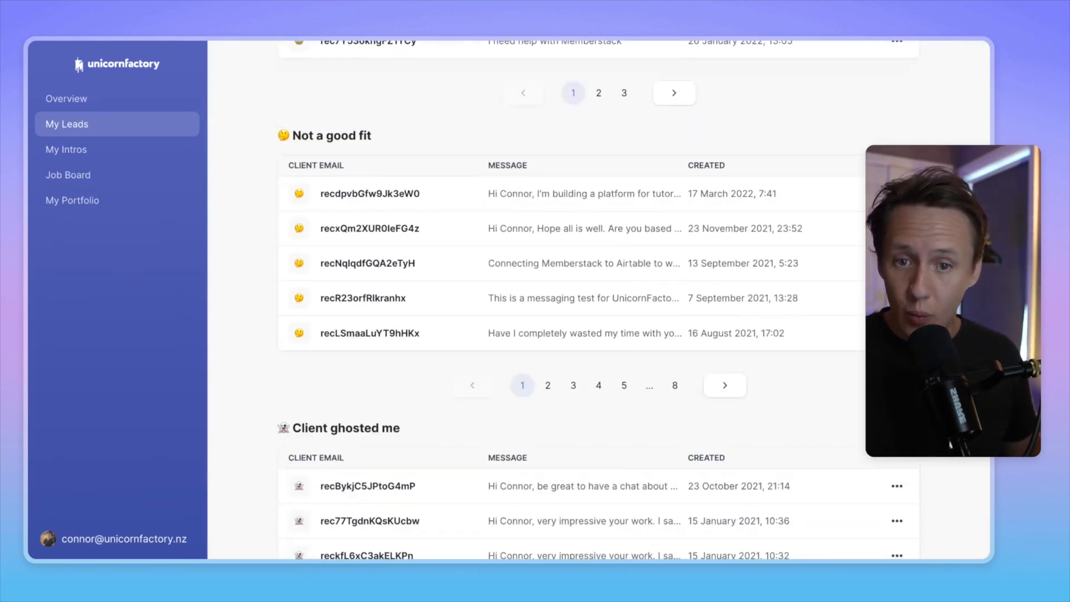
{"action": "mouse_move", "coordinate": [455, 303]}
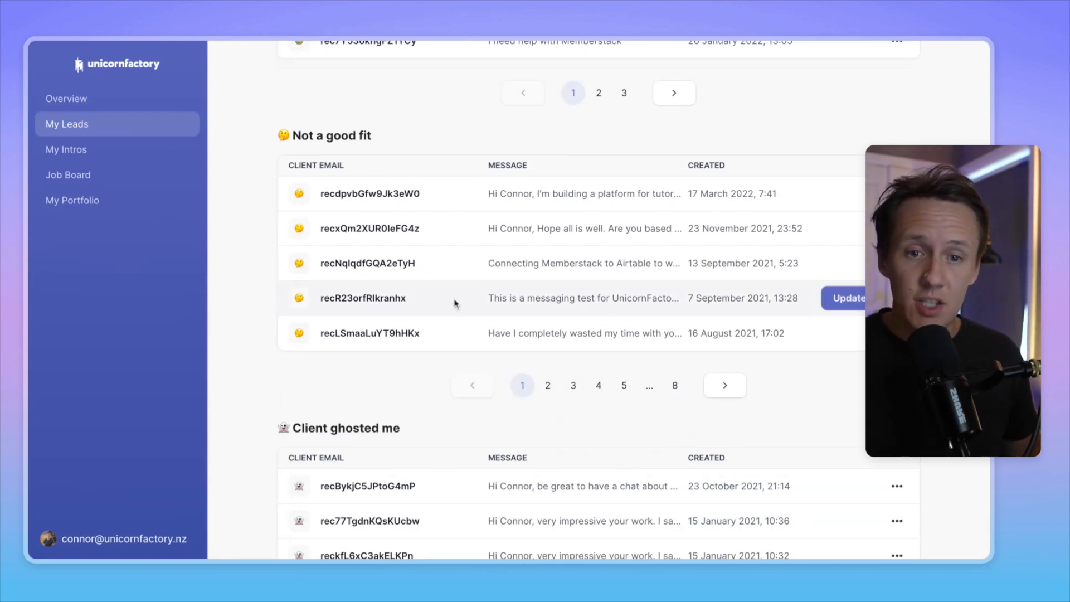
{"action": "left_click", "coordinate": [848, 298]}
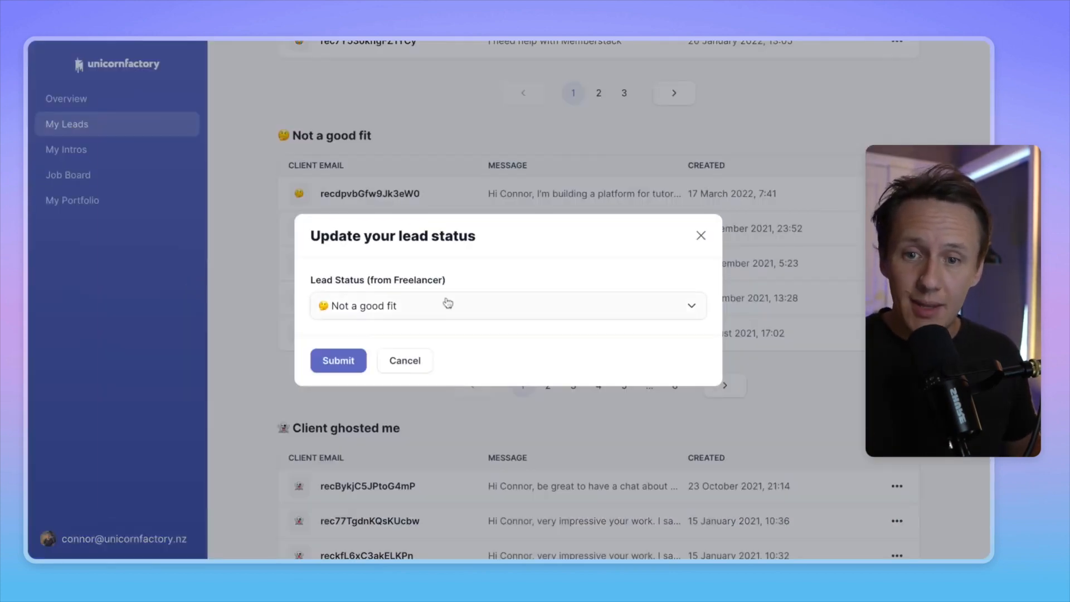
{"action": "left_click", "coordinate": [507, 306]}
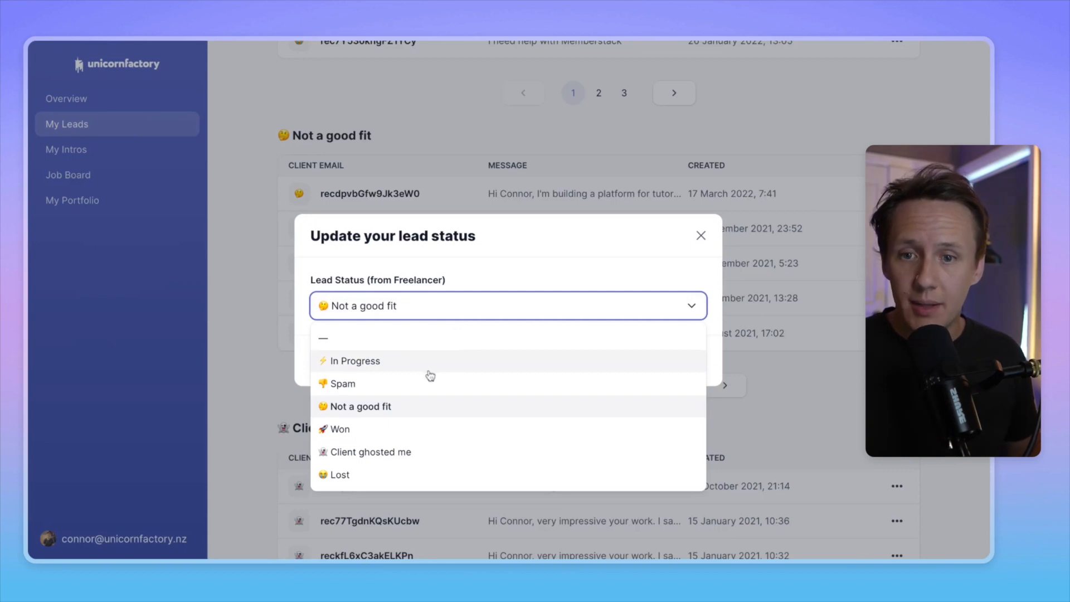
{"action": "mouse_move", "coordinate": [420, 429]}
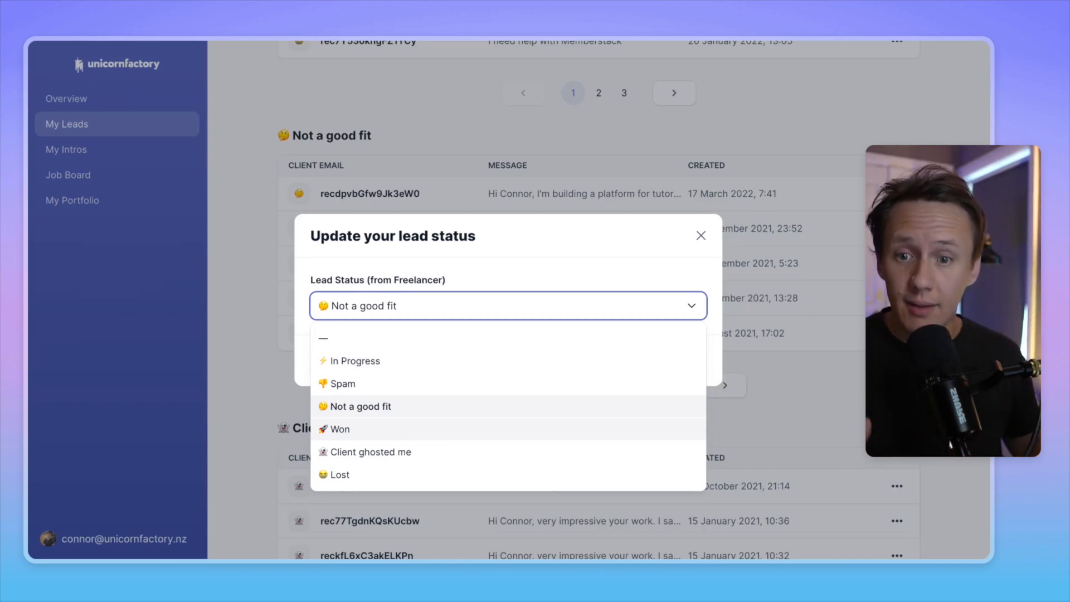
{"action": "left_click", "coordinate": [340, 428]}
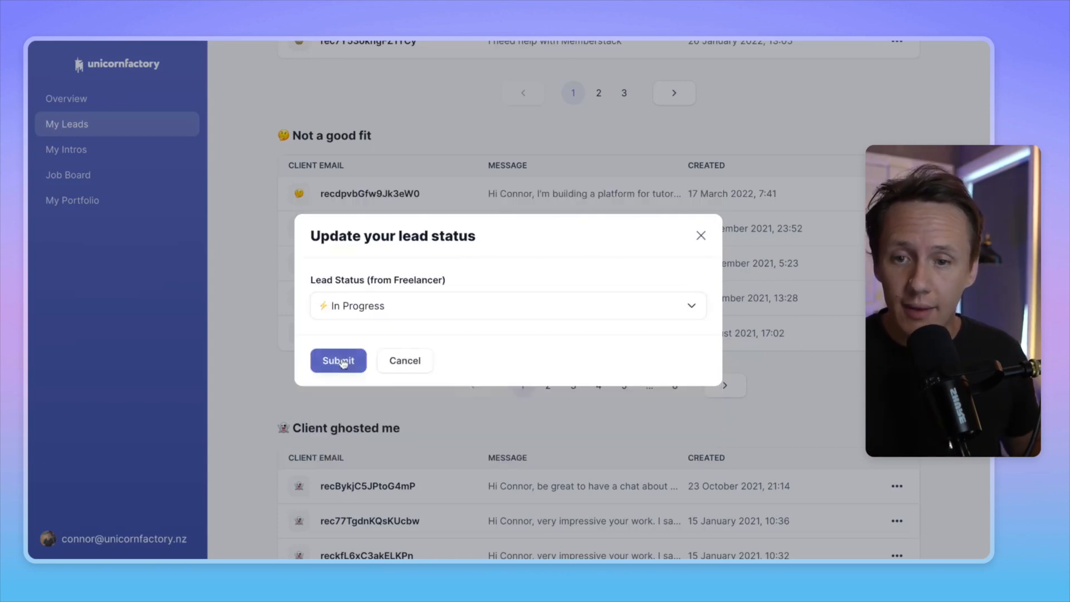
{"action": "left_click", "coordinate": [338, 360]}
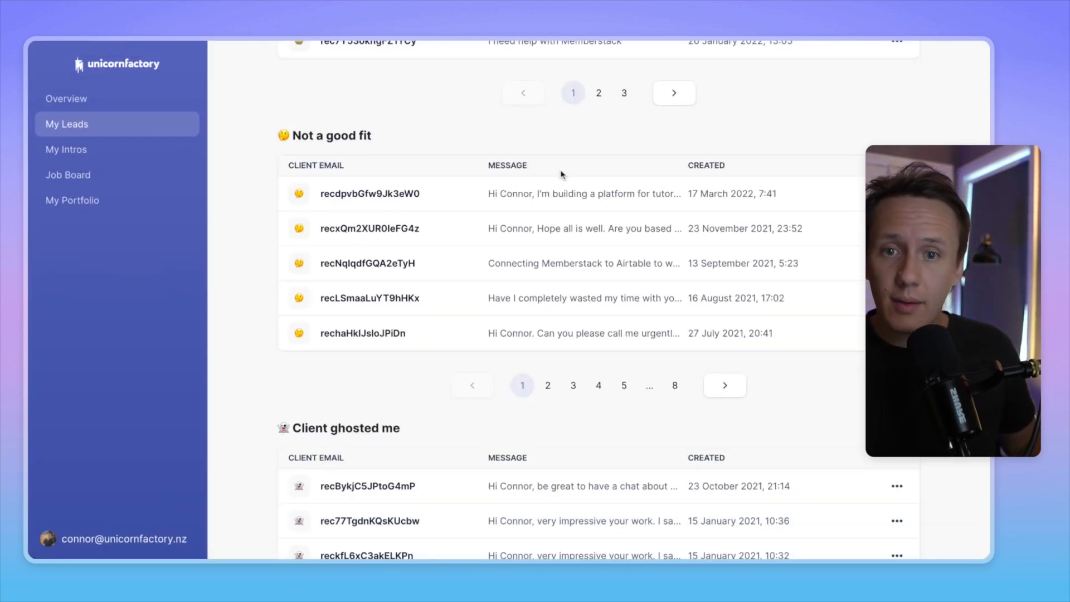
Step: Review the updated My Leads list, then go to the My Intros page
{"action": "scroll", "scroll_direction": "up", "scroll_amount": 3}
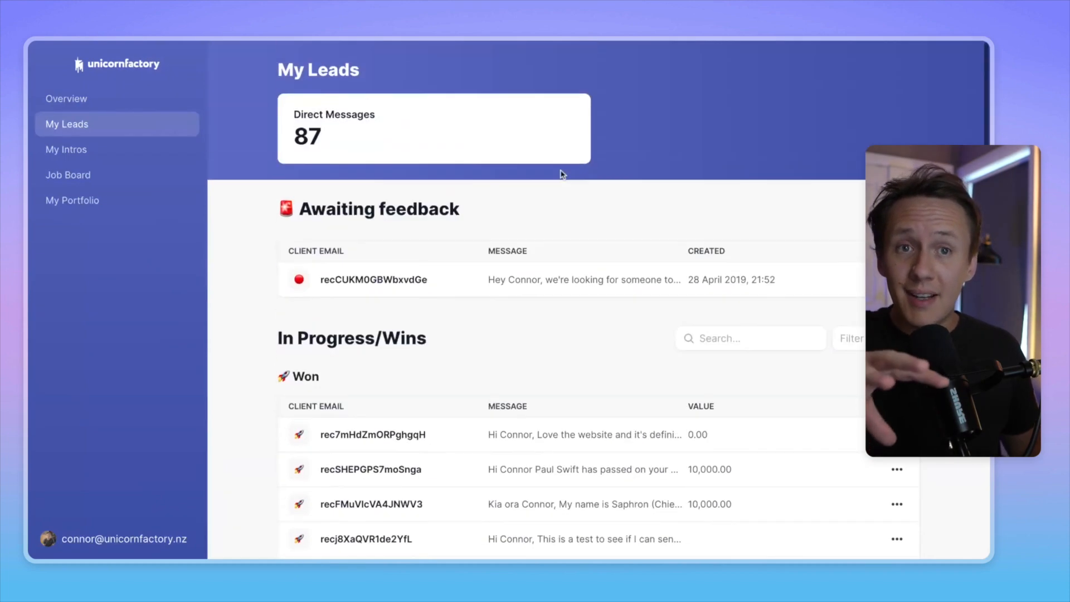
{"action": "mouse_move", "coordinate": [515, 201]}
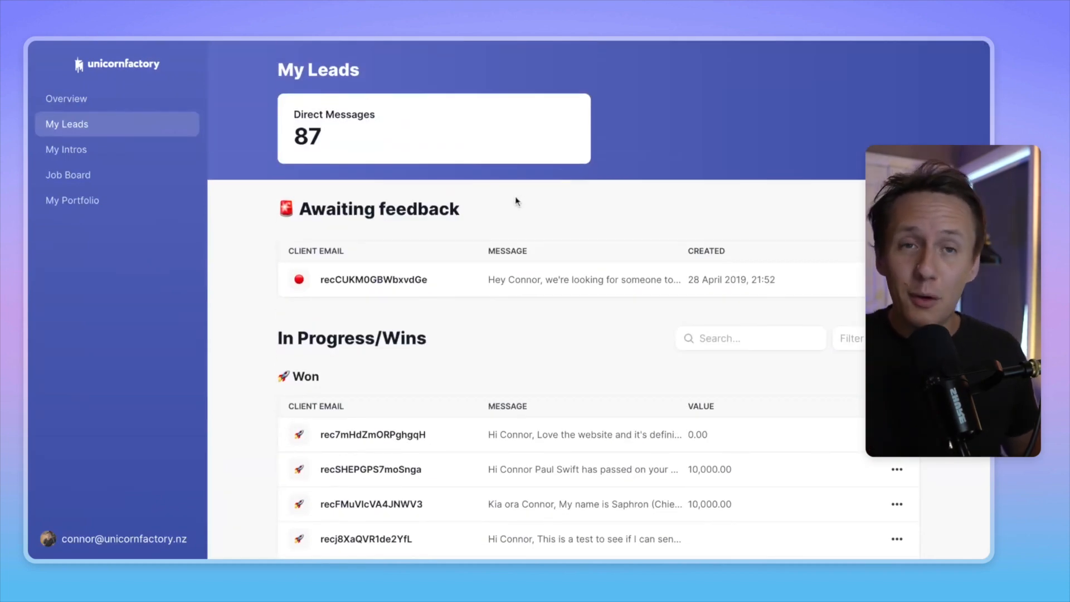
{"action": "scroll", "scroll_direction": "down", "scroll_amount": 3}
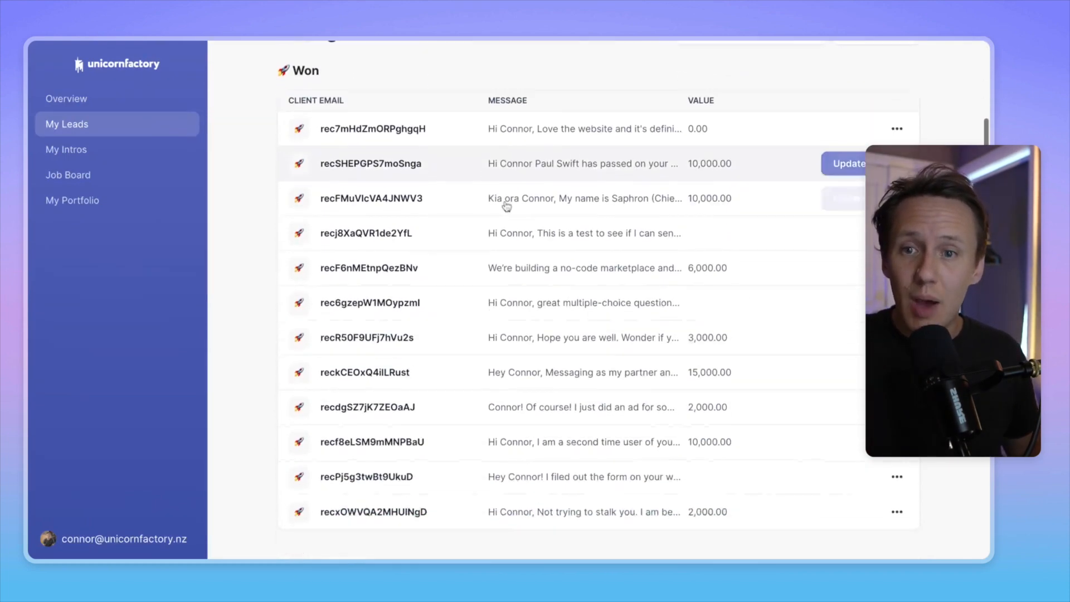
{"action": "scroll", "scroll_direction": "down", "scroll_amount": 3}
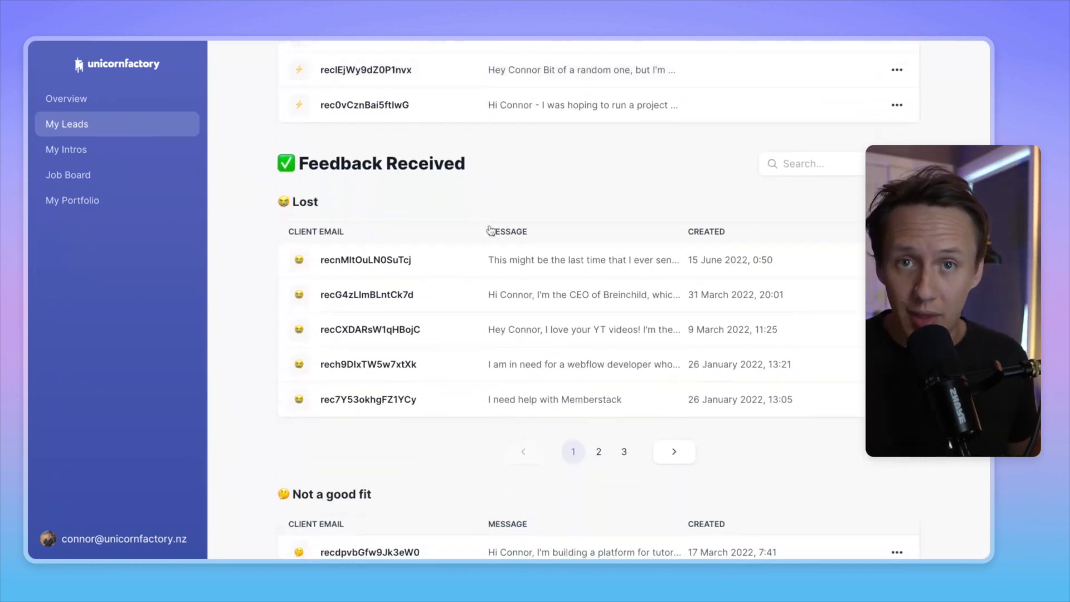
{"action": "left_click", "coordinate": [66, 149]}
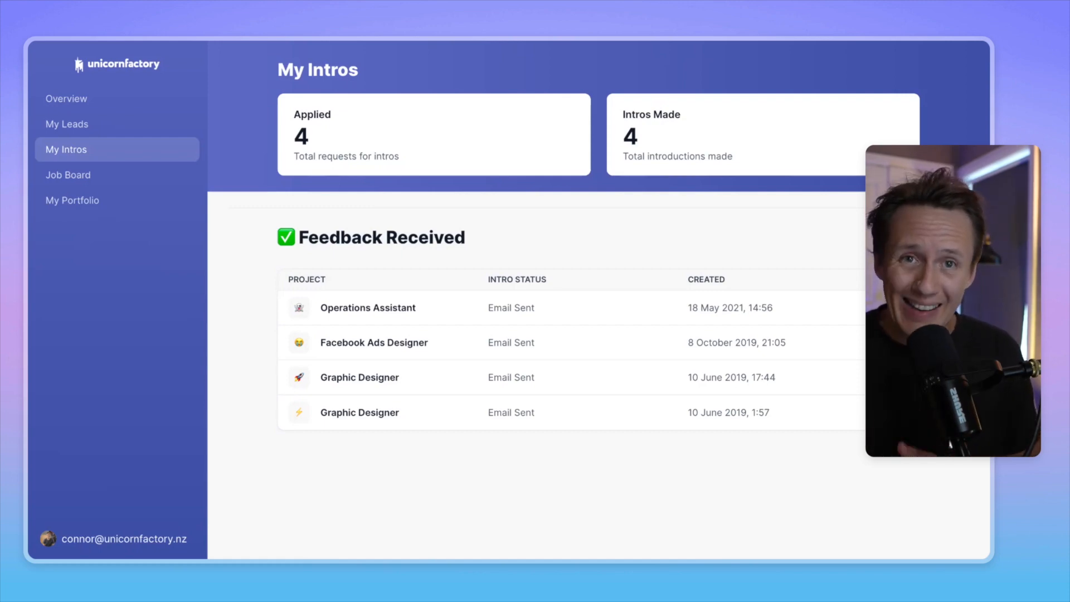
Step: Review the Operations Assistant intro details, return to My Intros, then go to Job Board
{"action": "left_click", "coordinate": [367, 307]}
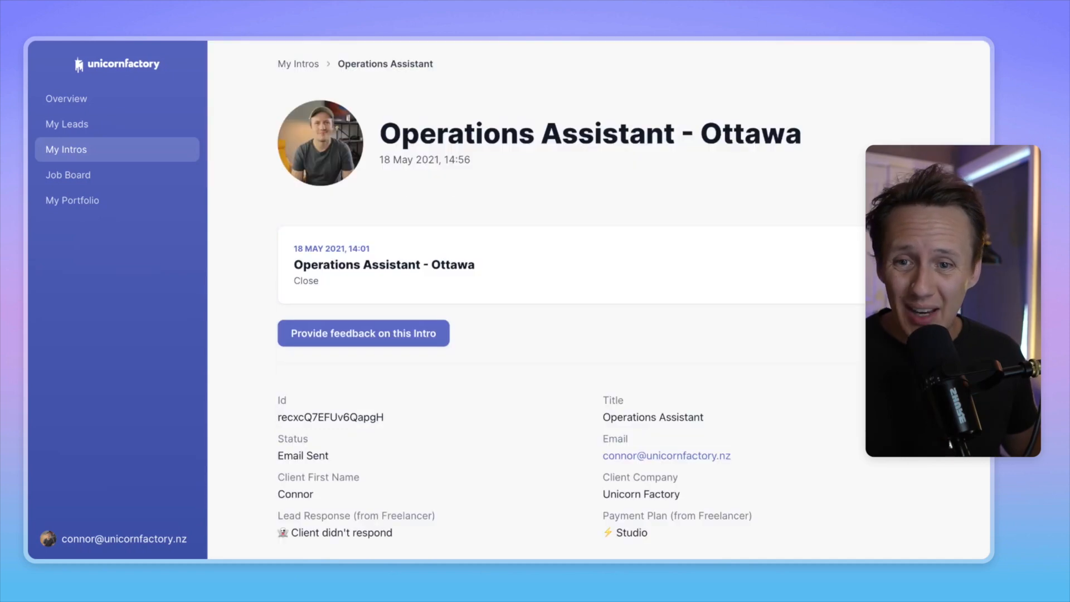
{"action": "left_click", "coordinate": [362, 334]}
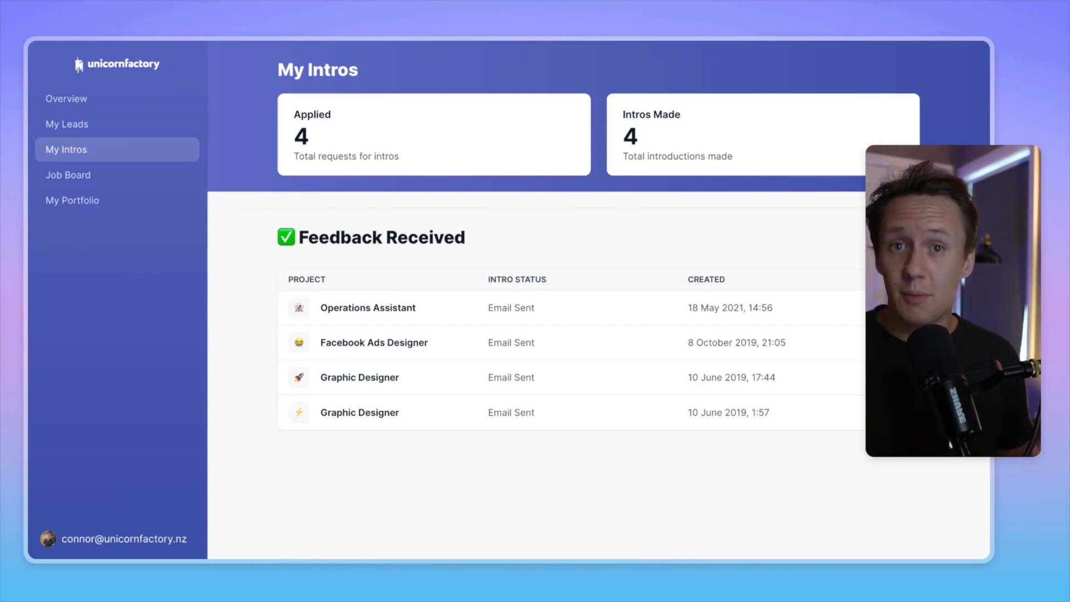
{"action": "left_click", "coordinate": [68, 175]}
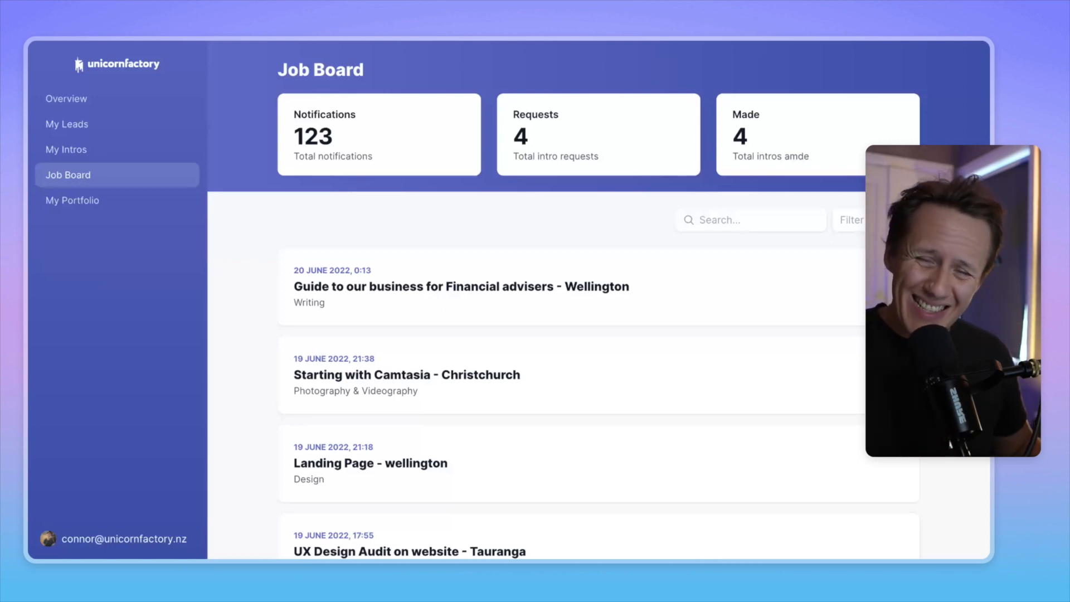
Step: Review the Financial advisers guide listing's brief, services and form, reopening it from more projects
{"action": "left_click", "coordinate": [460, 287]}
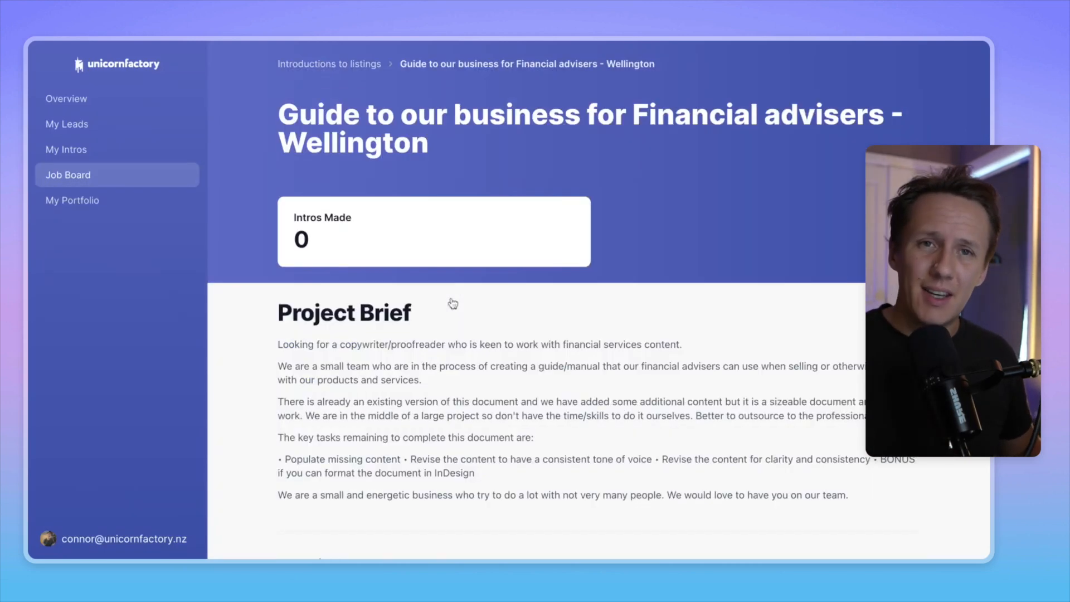
{"action": "scroll", "scroll_direction": "down", "scroll_amount": 3}
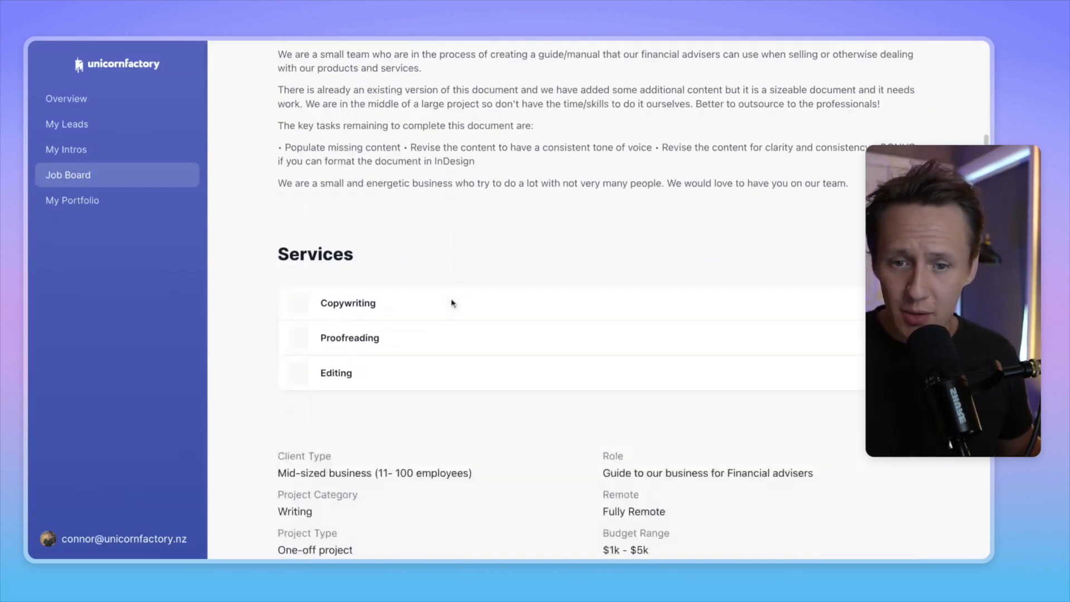
{"action": "scroll", "scroll_direction": "down", "scroll_amount": 3}
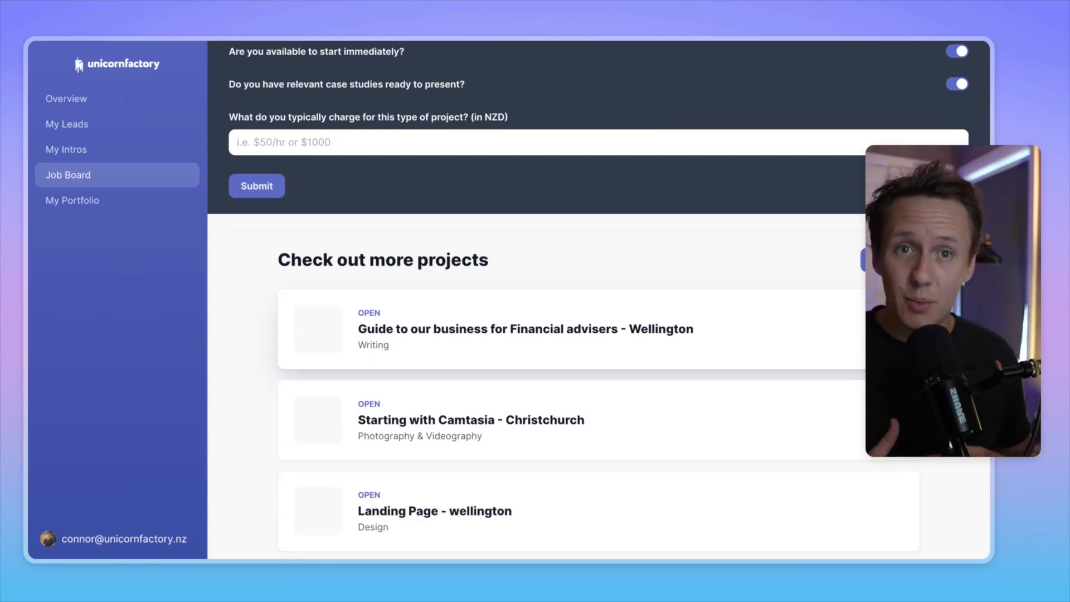
{"action": "left_click", "coordinate": [525, 329]}
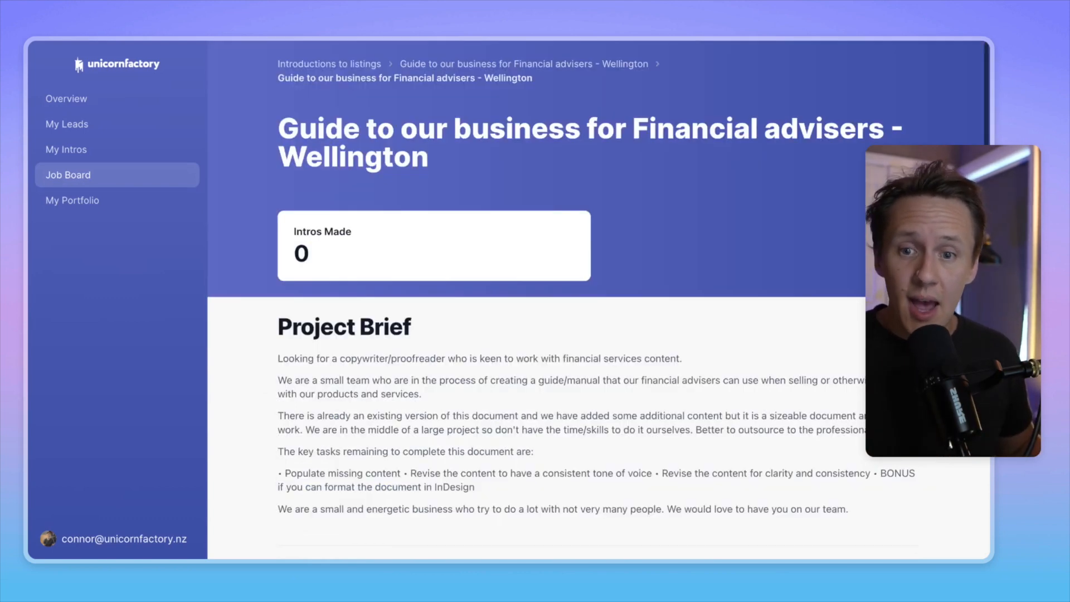
{"action": "scroll", "scroll_direction": "down", "scroll_amount": 3}
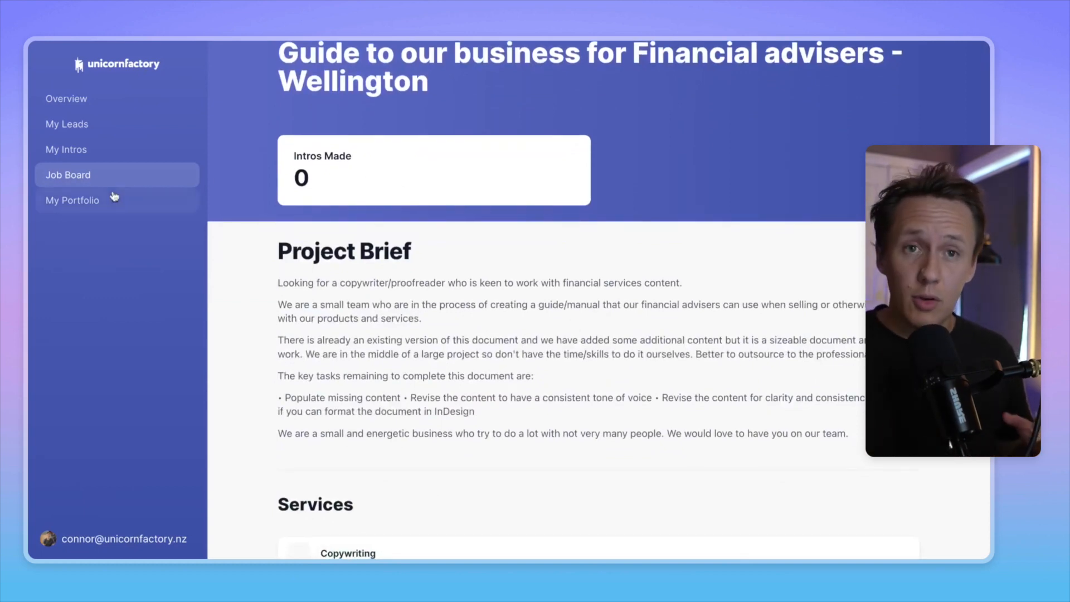
Step: View My Portfolio's 10 items, scrolling to the Live and Archived cards
{"action": "left_click", "coordinate": [72, 199]}
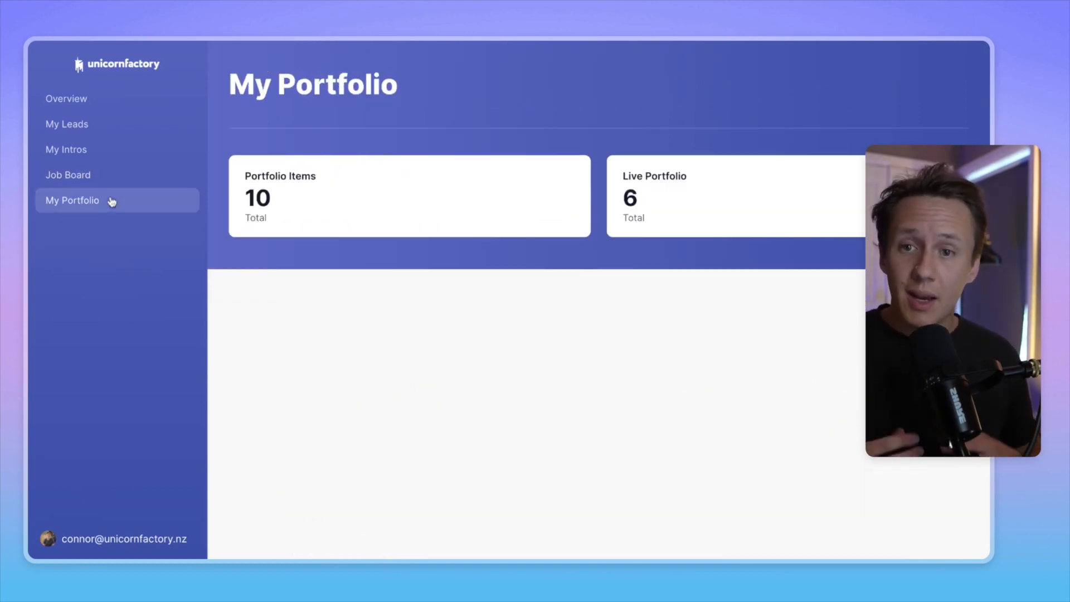
{"action": "scroll", "scroll_direction": "down", "scroll_amount": 3}
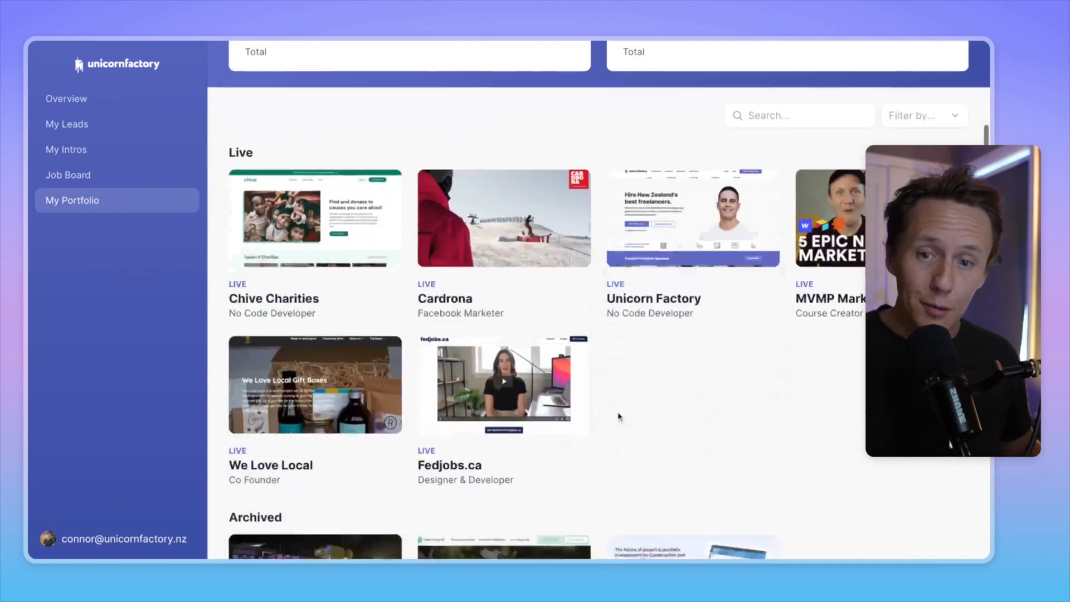
{"action": "scroll", "scroll_direction": "down", "scroll_amount": 3}
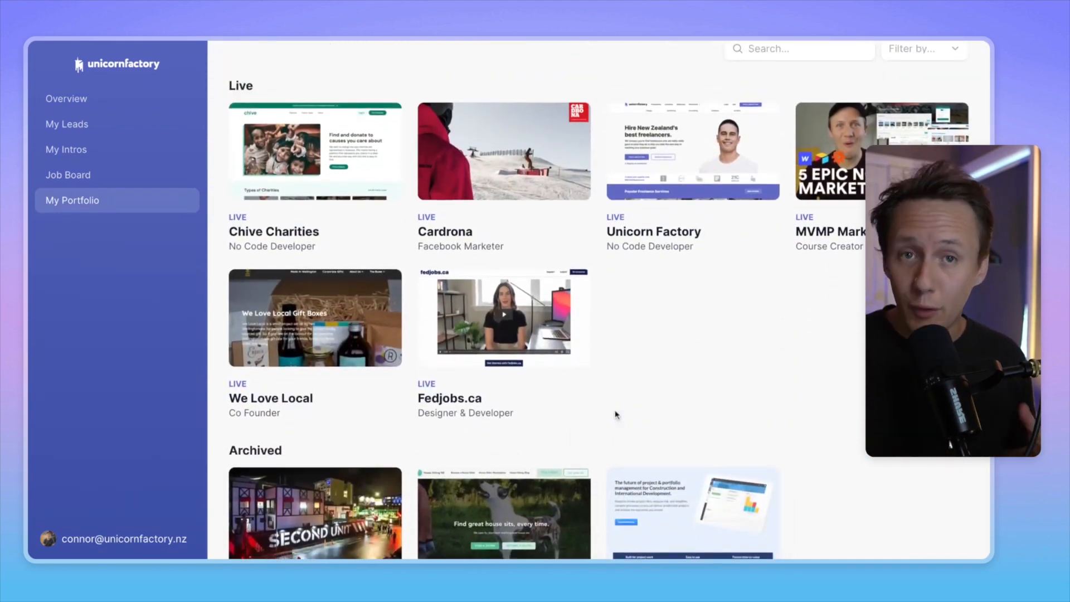